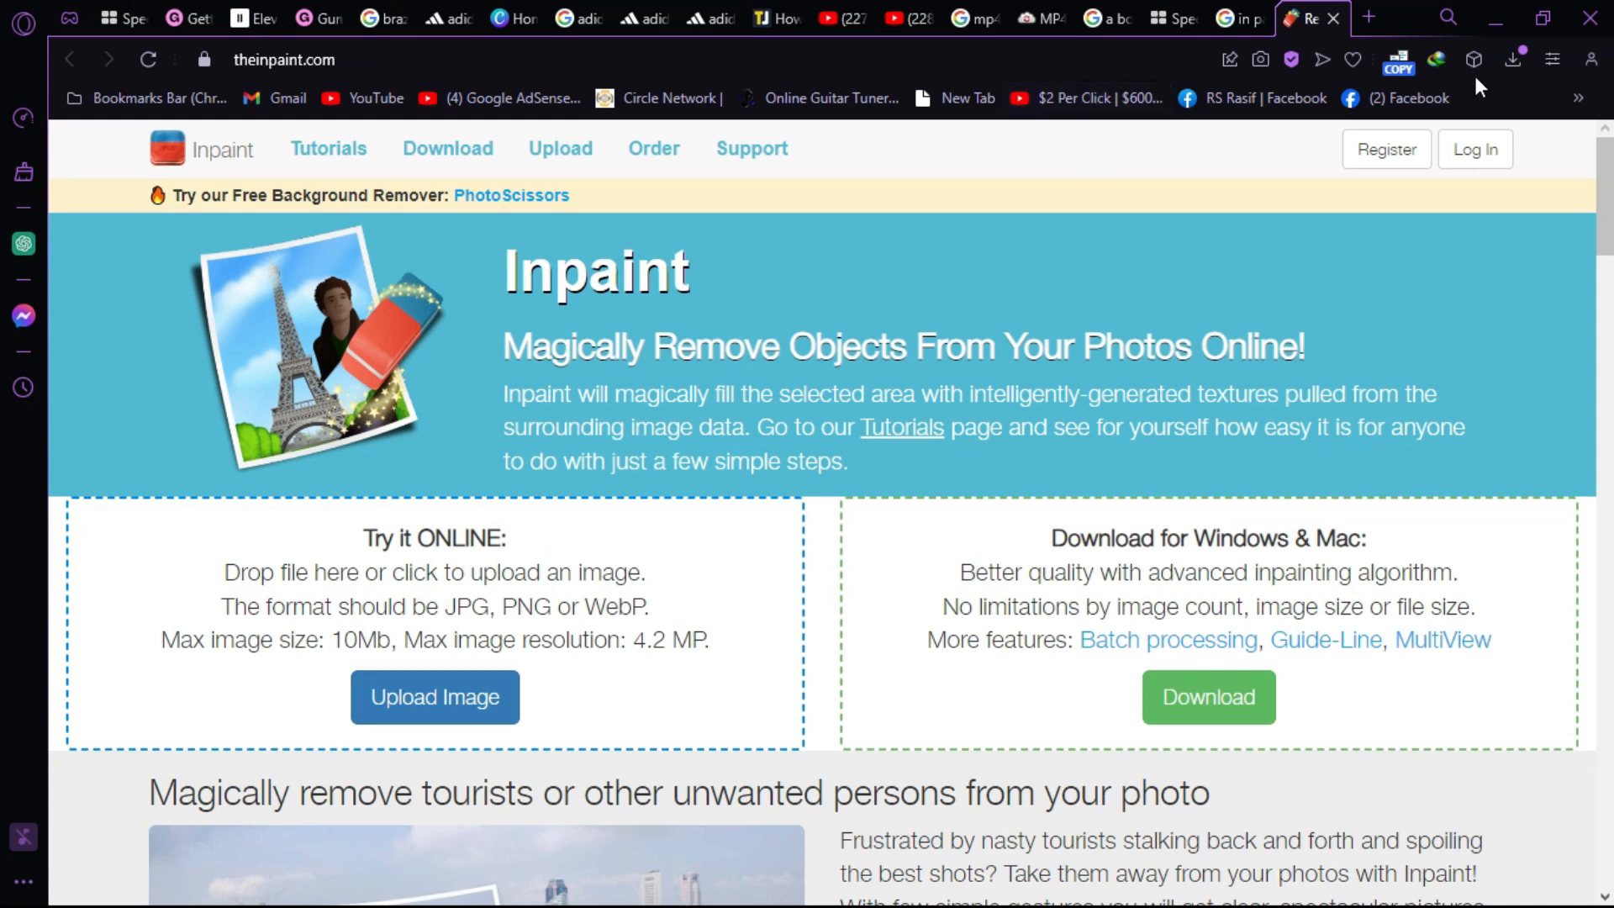
pyautogui.moveTo(1298, 234)
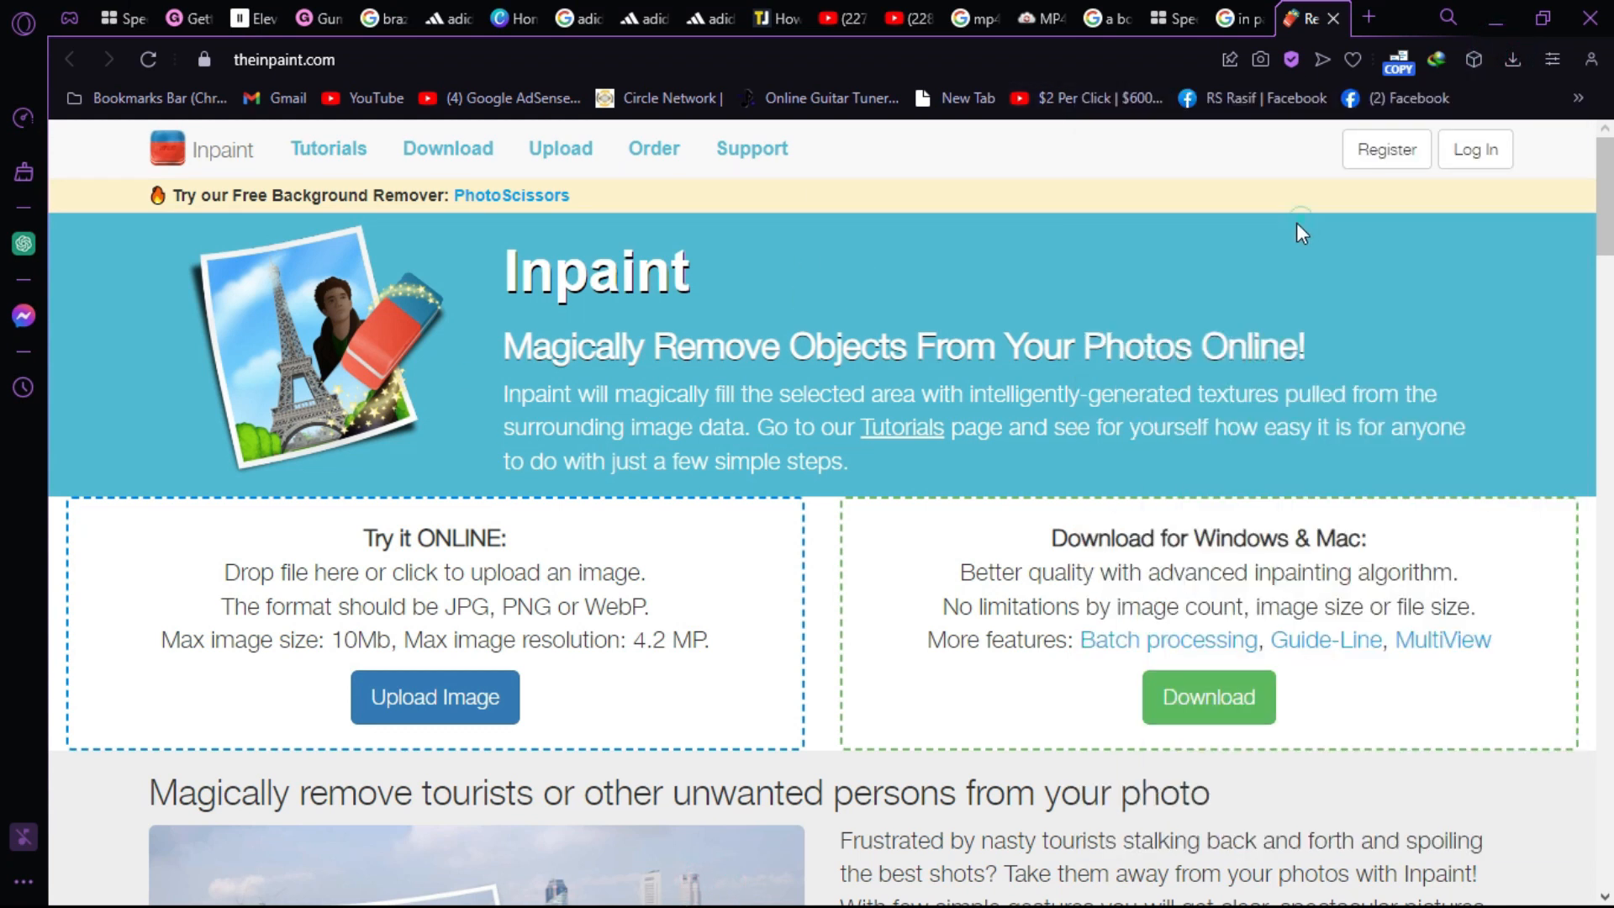
pyautogui.moveTo(1490, 81)
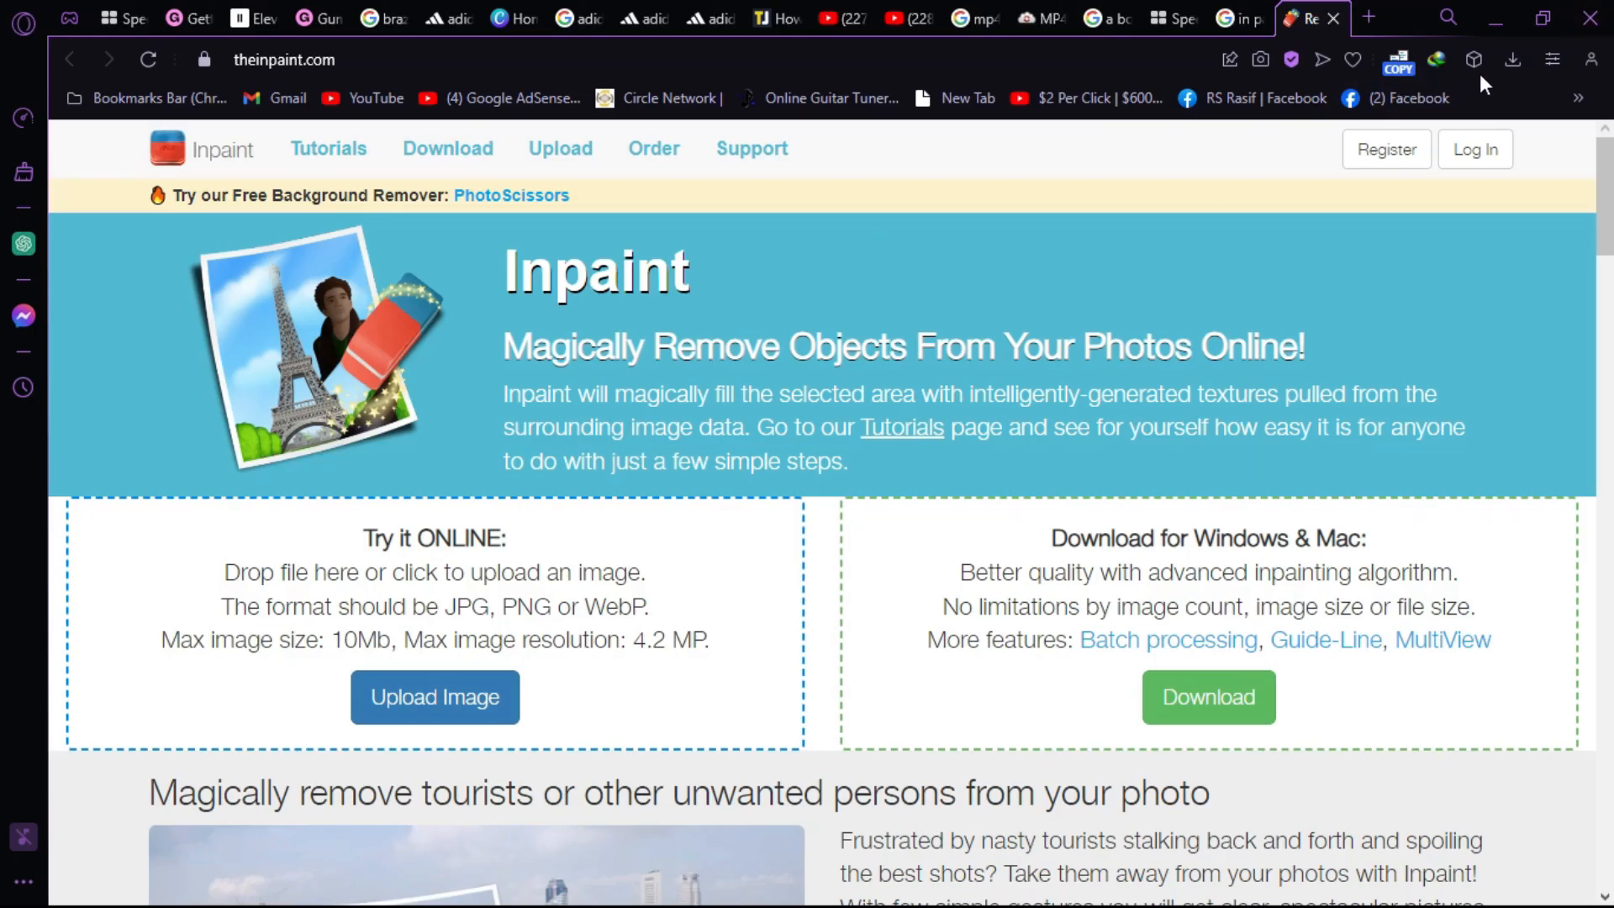
# Step: Open a fresh empty browser tab alongside the Inpaint homepage
pyautogui.click(1509, 58)
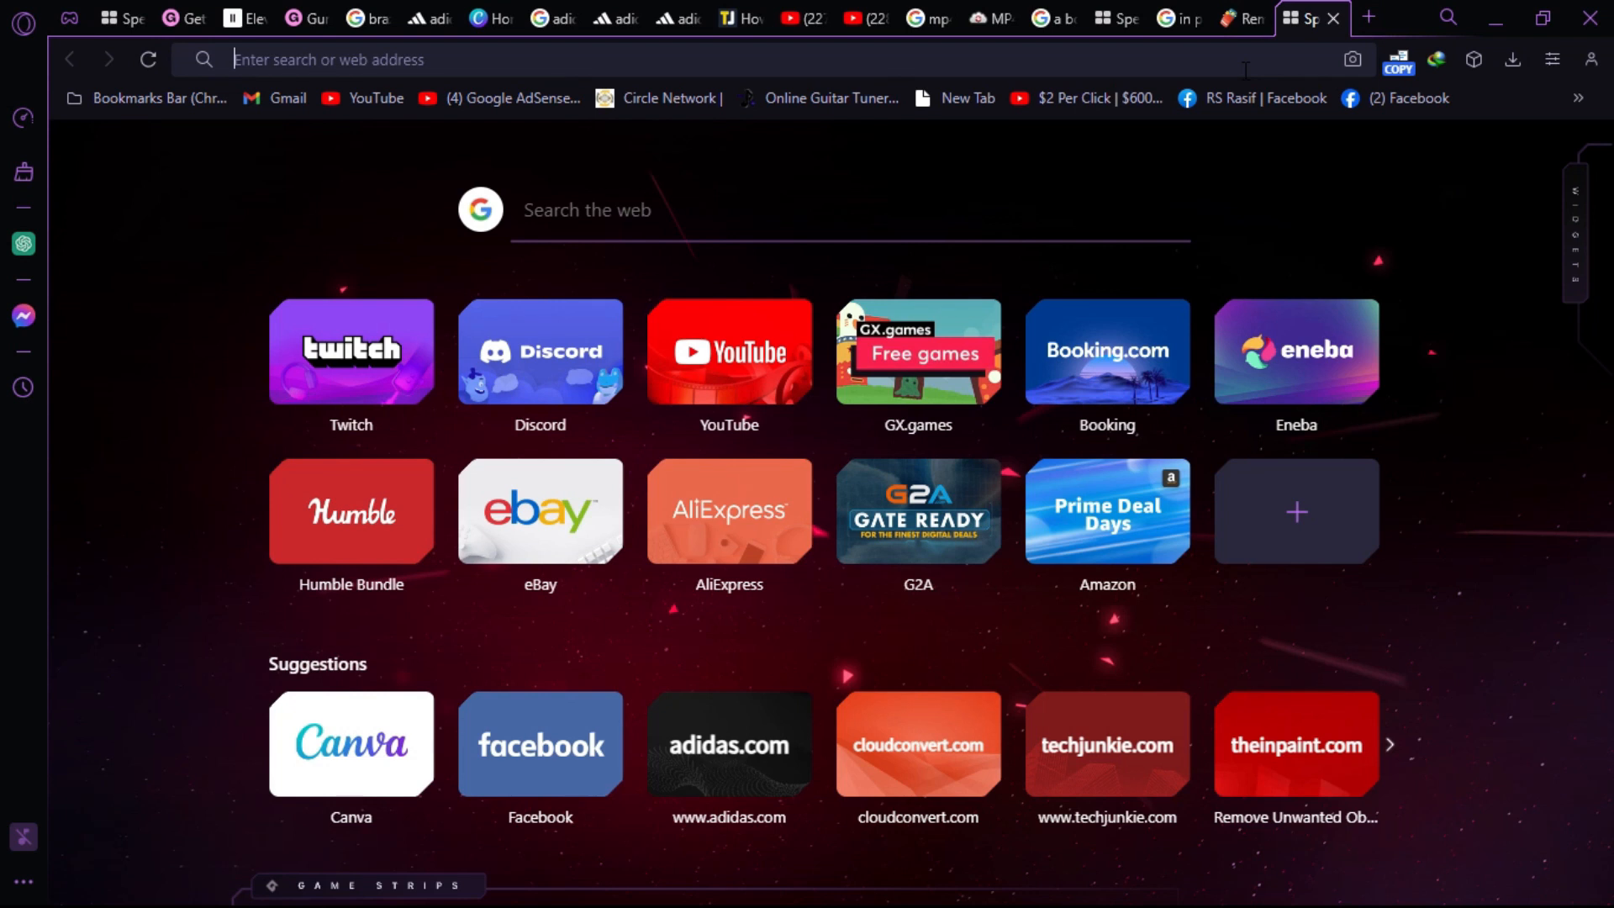
# Step: Go to remove.bg, upload the woman-in-hat photo and download the preview cut-out
pyautogui.write('remove.bg')
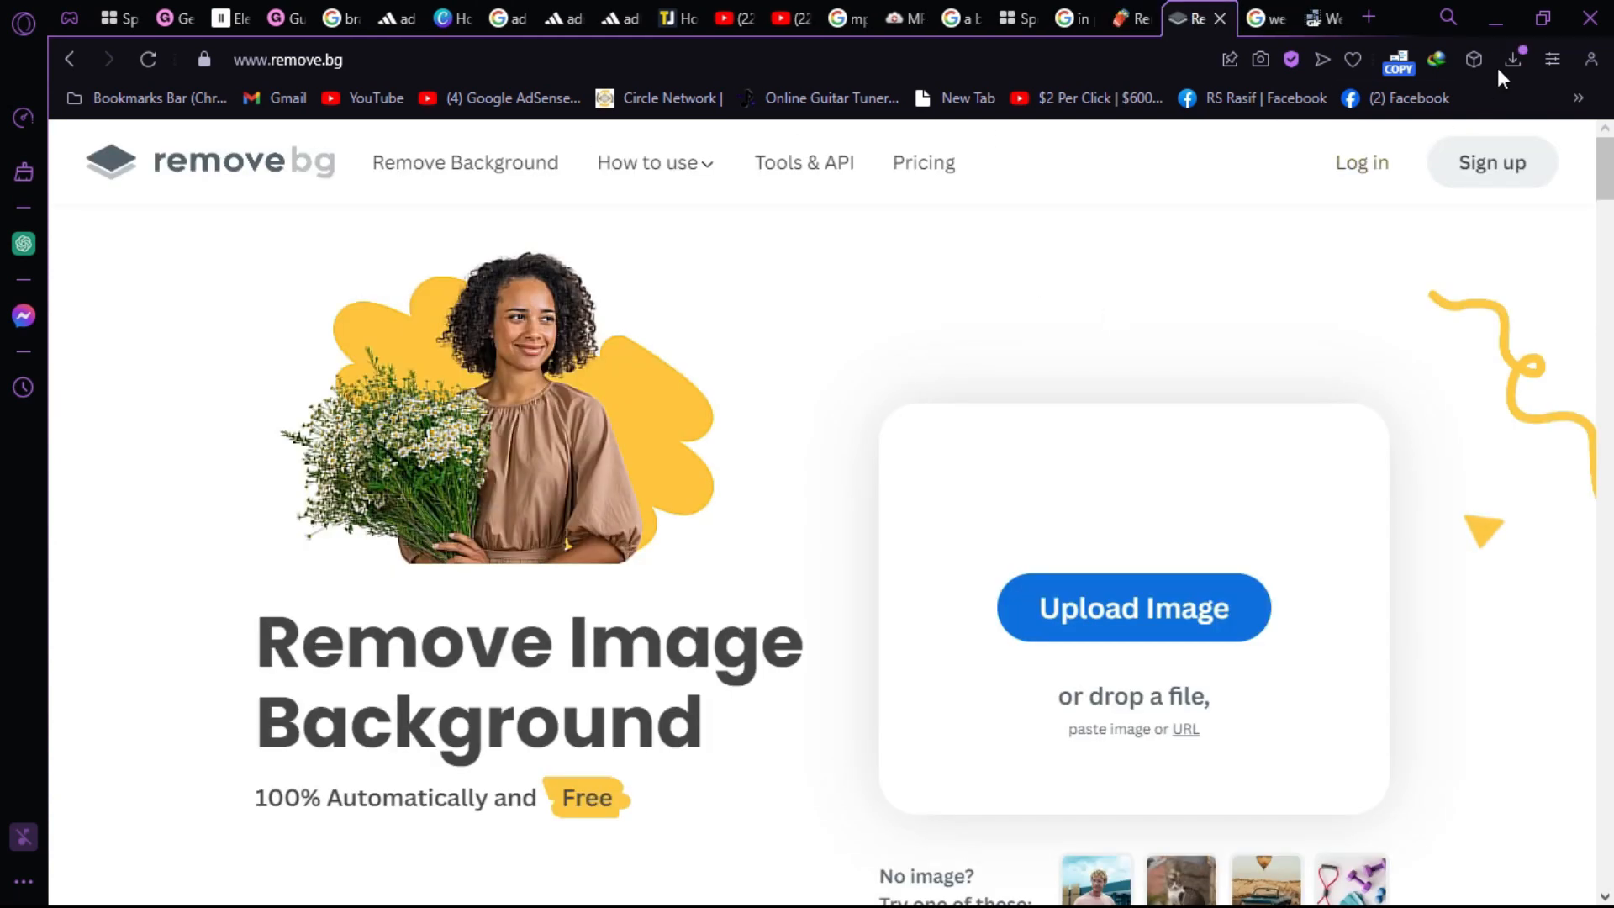
pyautogui.click(1133, 608)
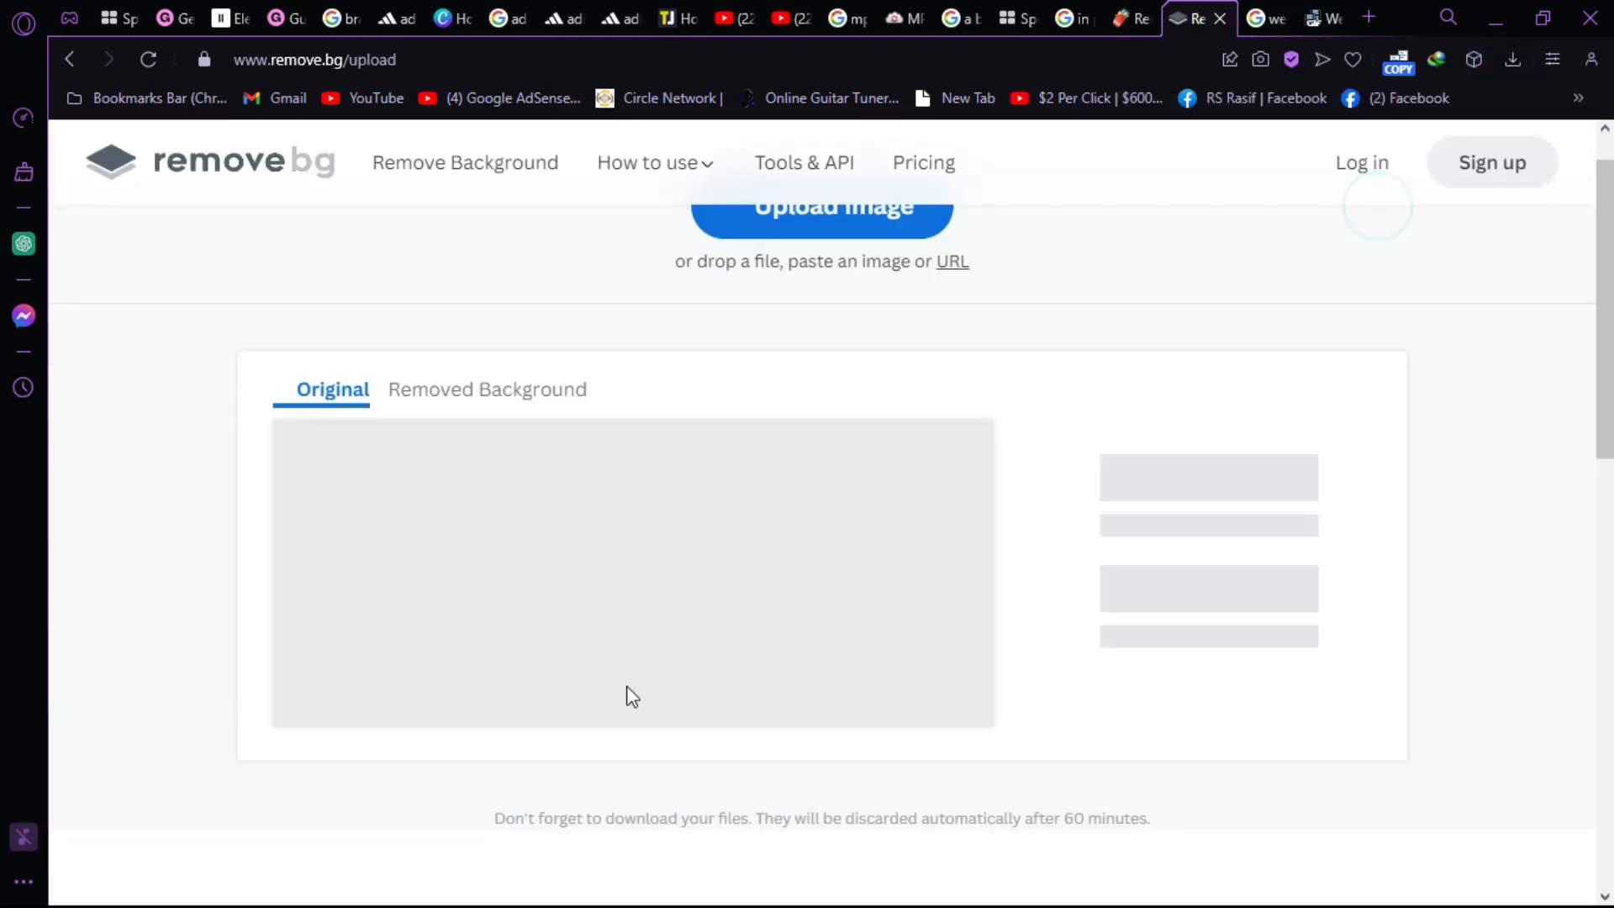
pyautogui.scroll(-3)
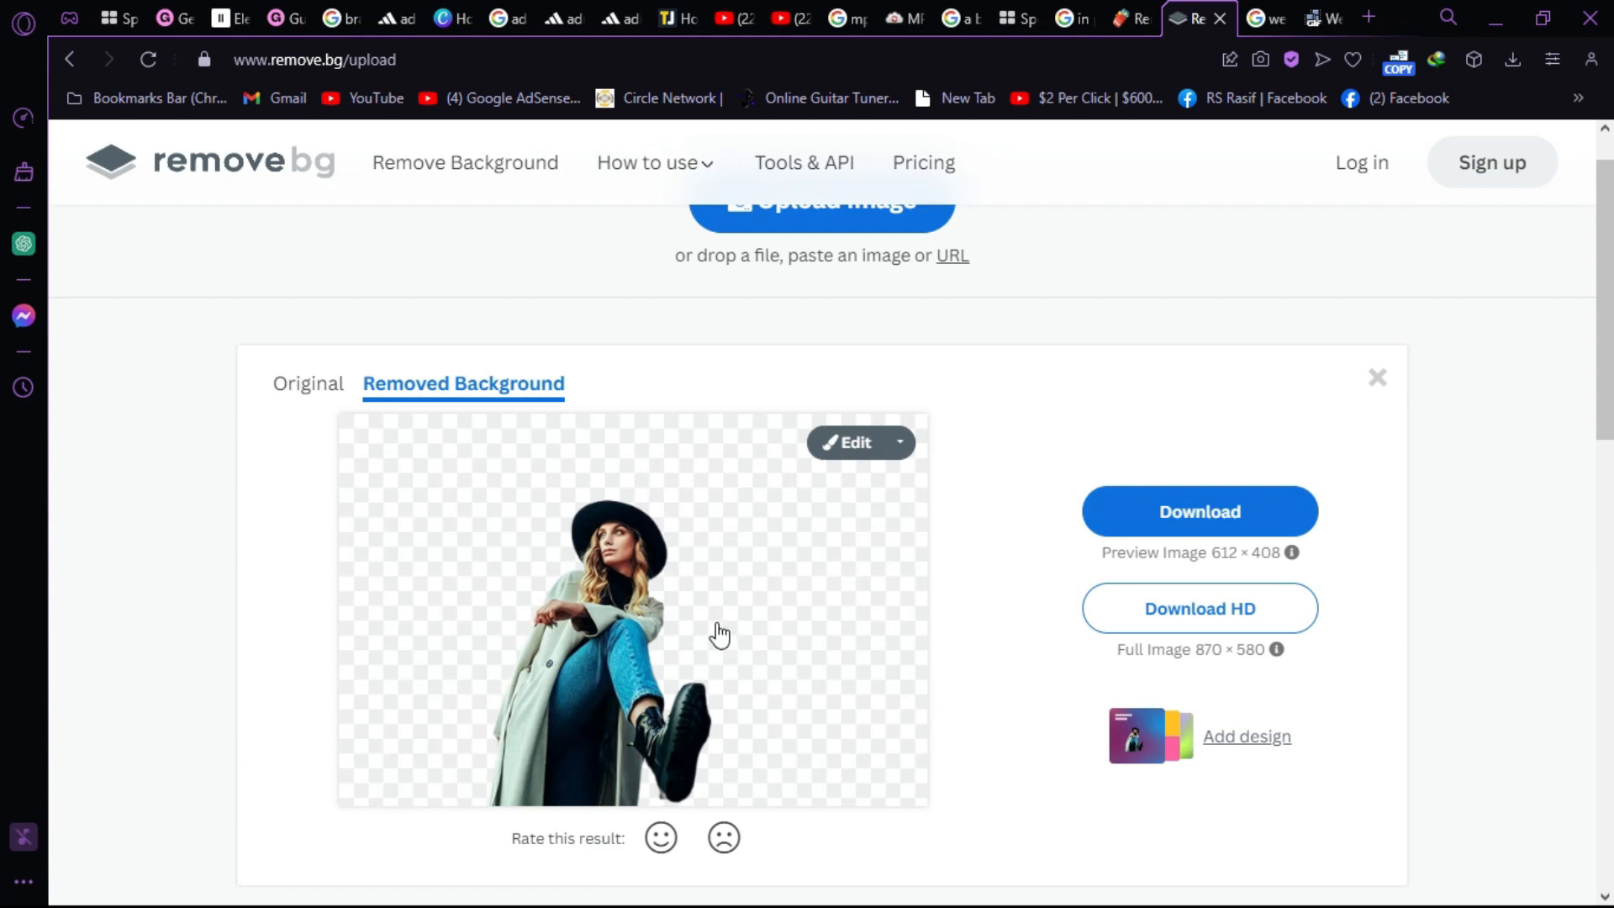
pyautogui.click(1200, 511)
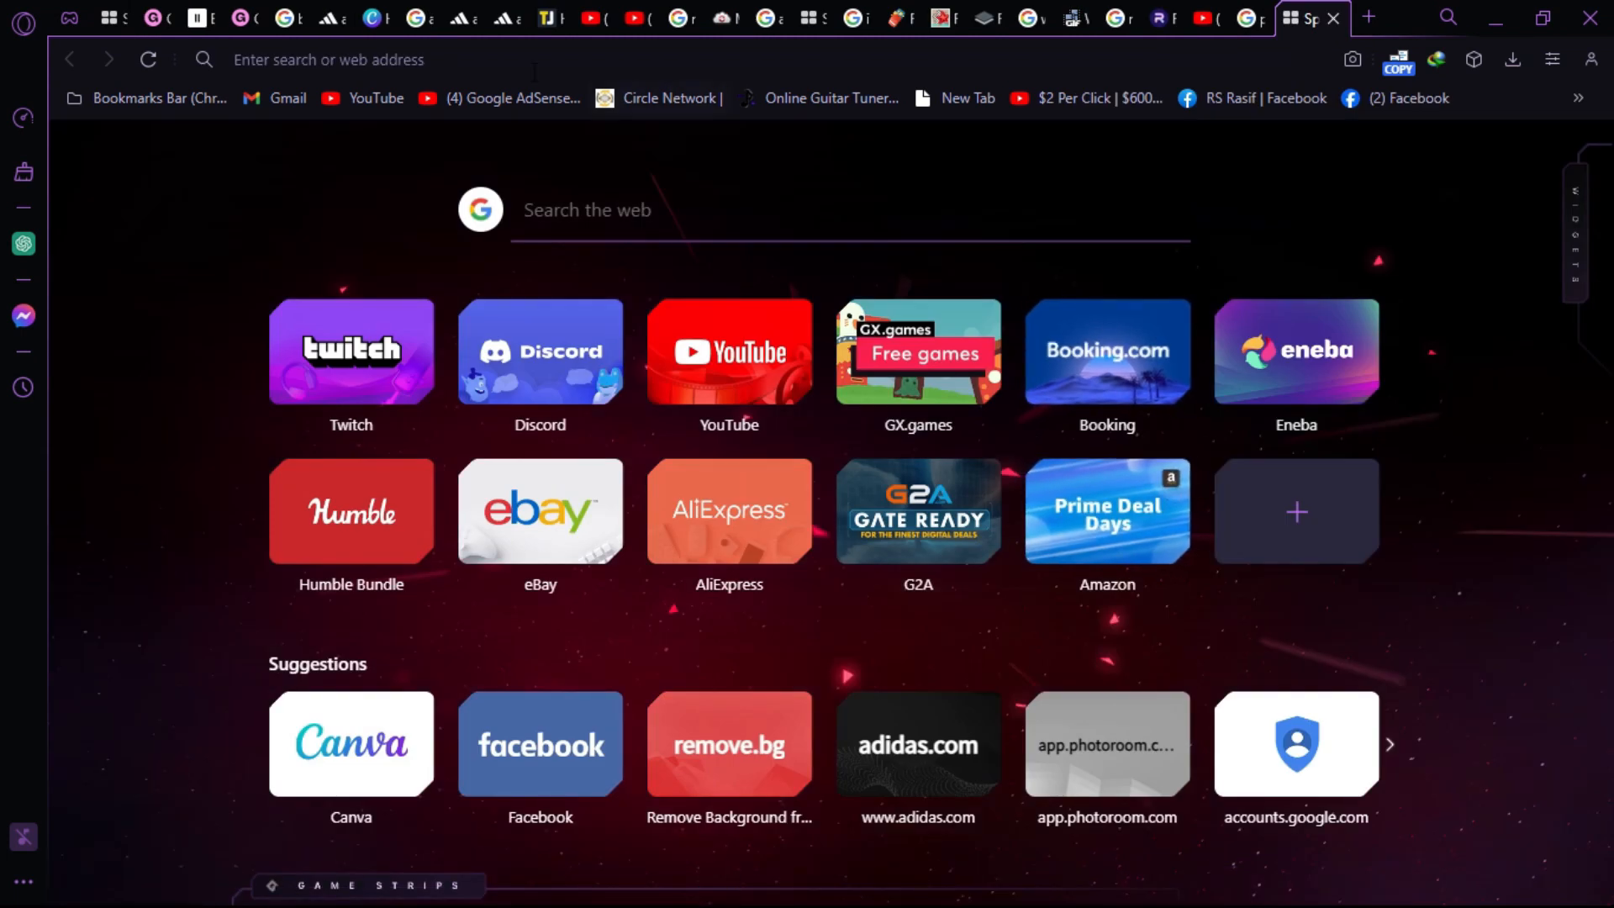
# Step: Go to photokit, load the original street photo and activate the Inpaint tool
pyautogui.write('photokit.com/editor/')
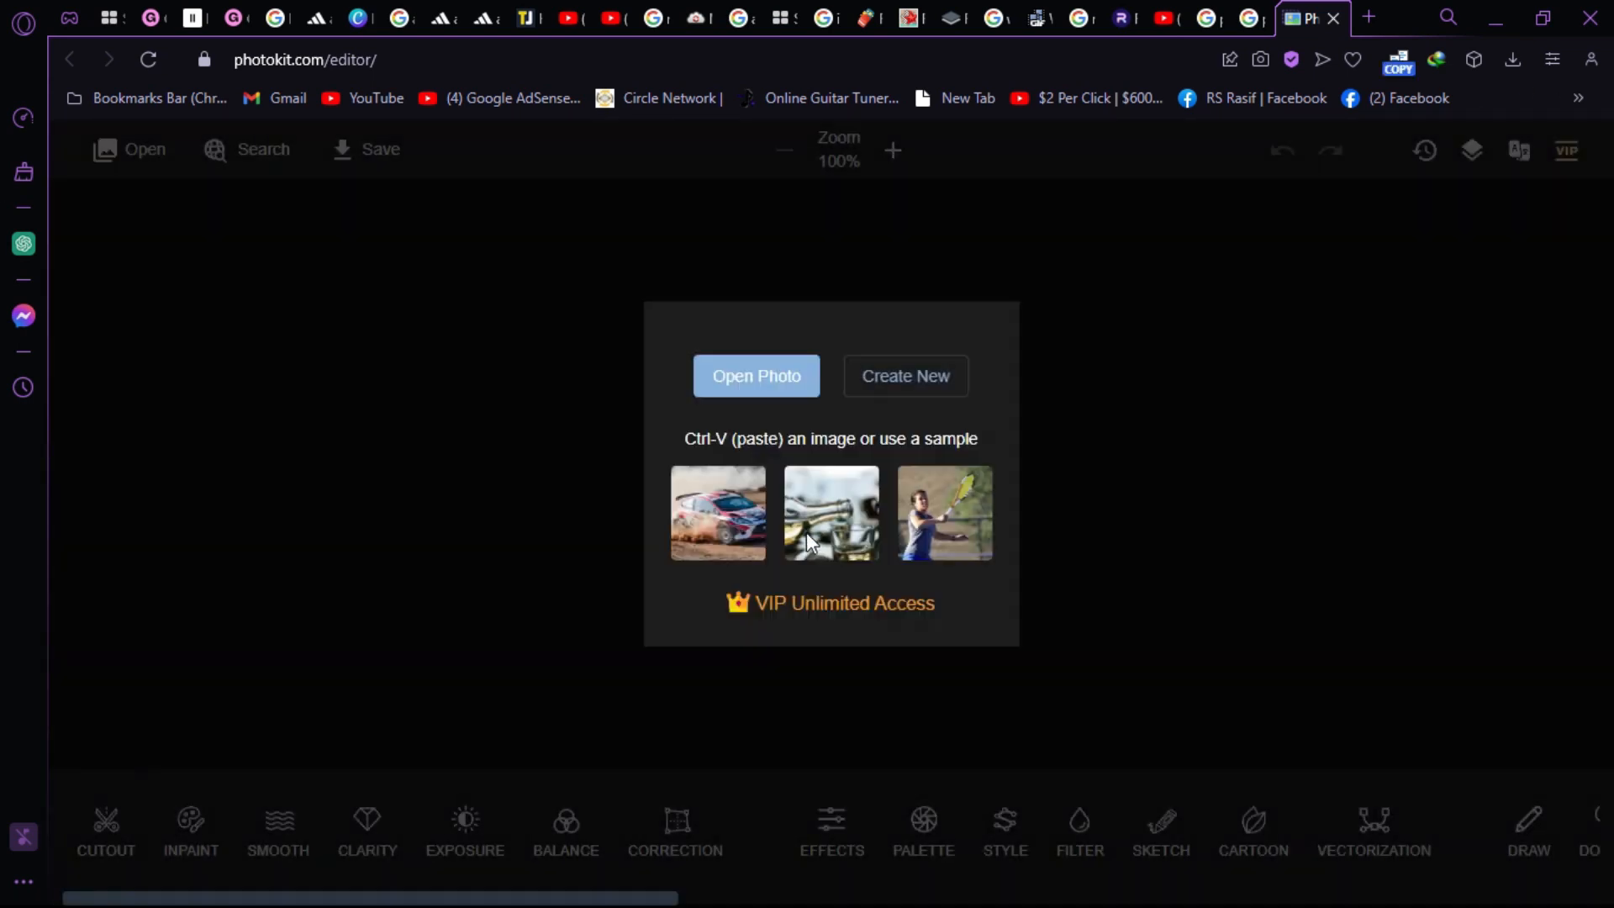
pyautogui.click(831, 513)
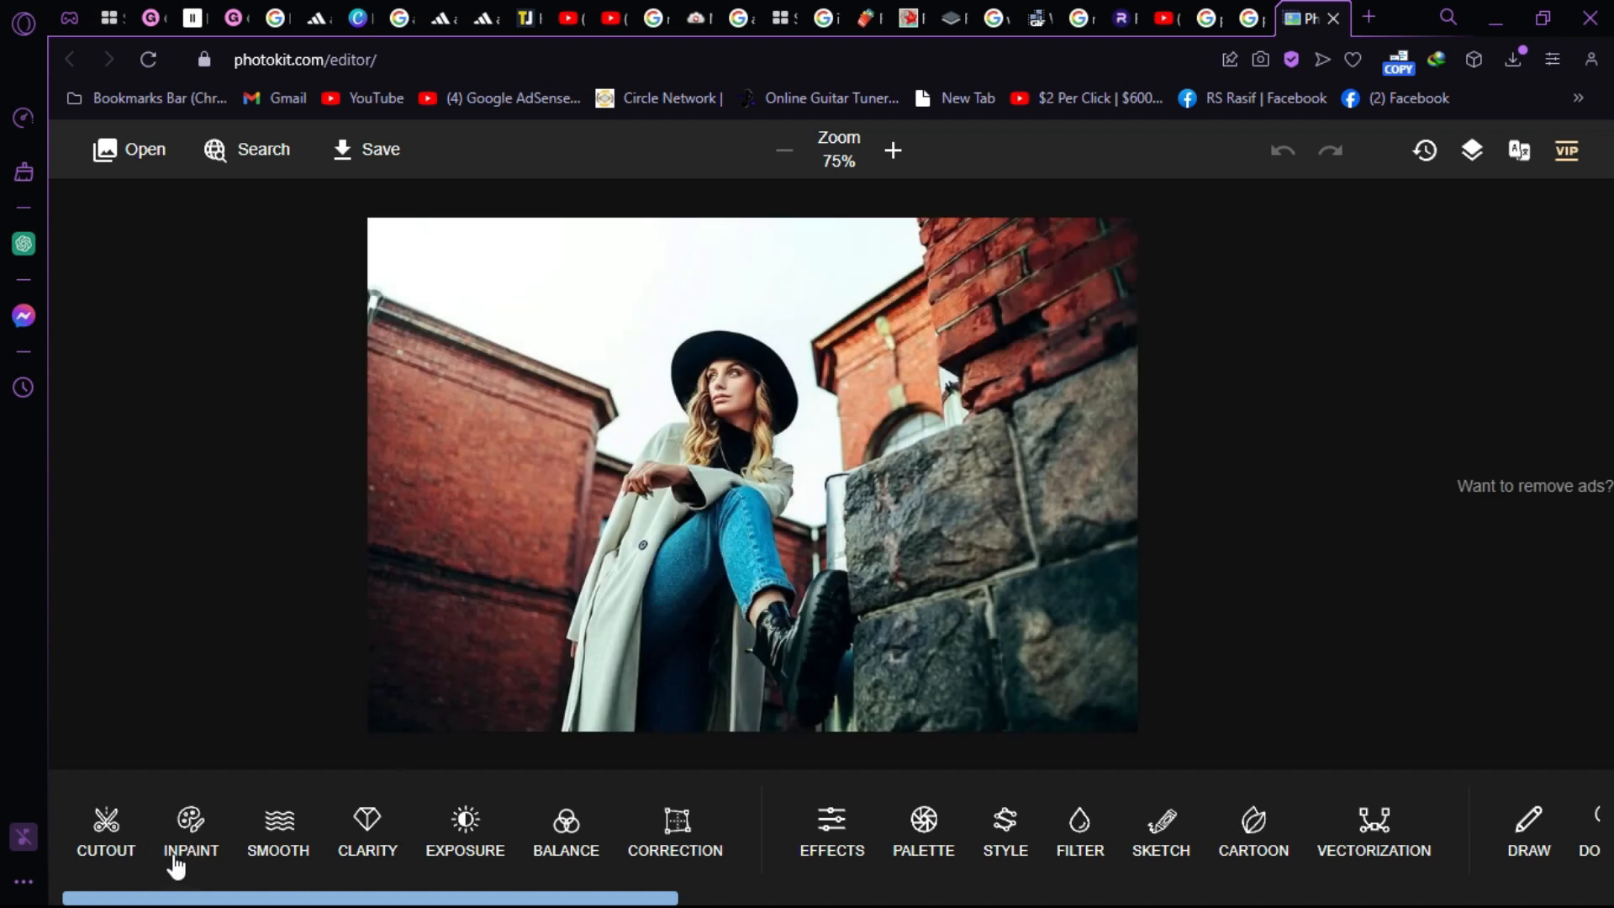
pyautogui.click(191, 828)
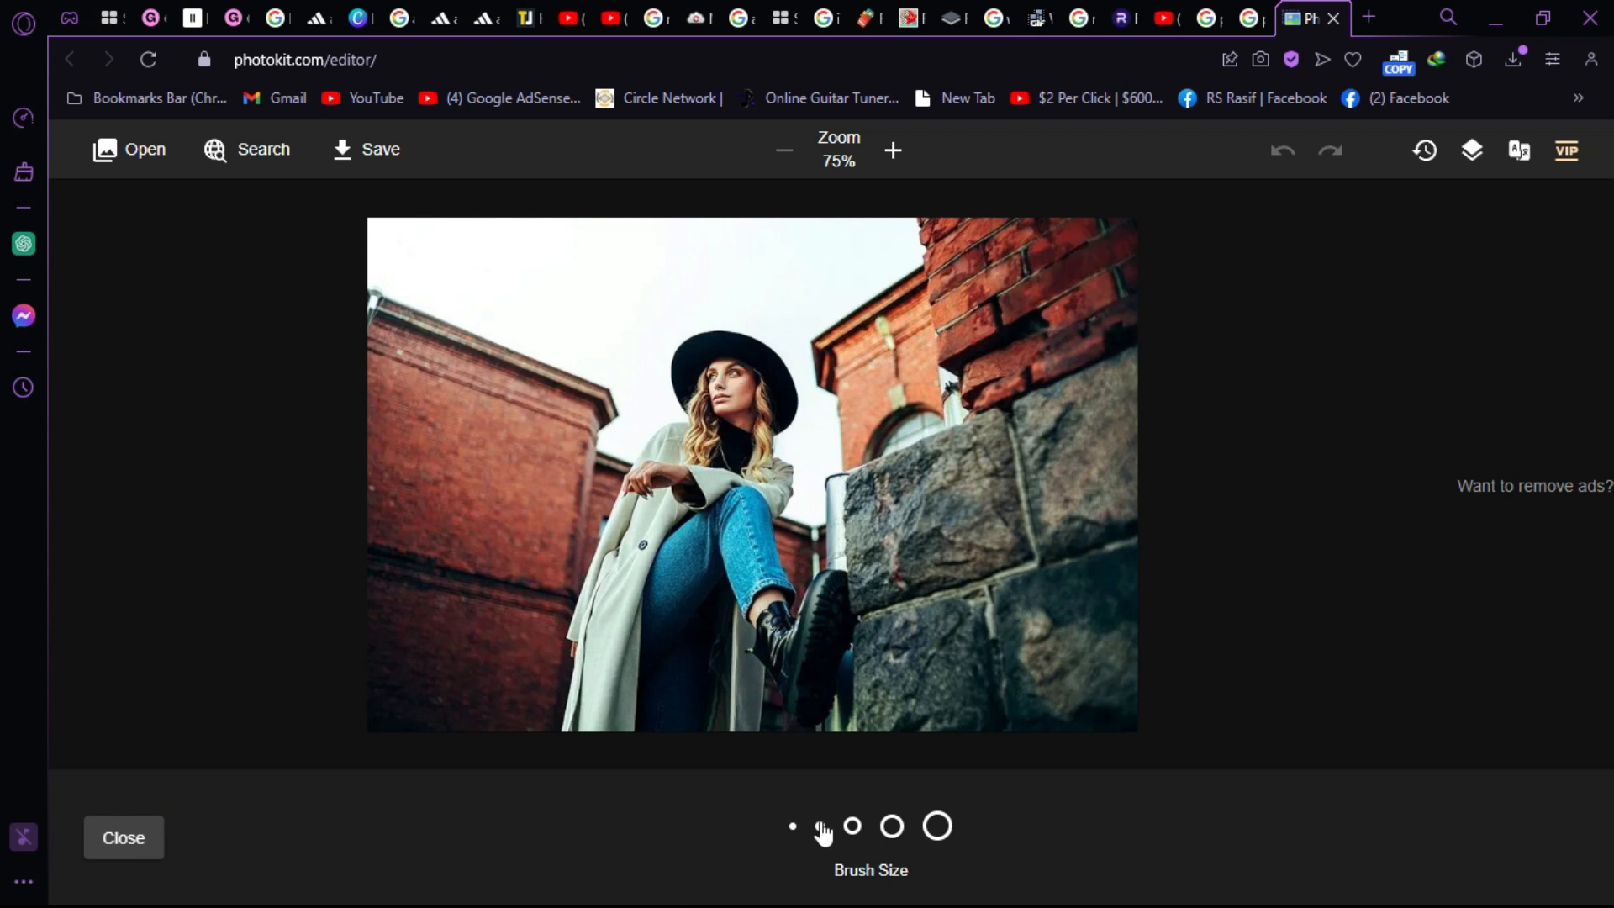
# Step: With a small brush, paint out the woman and her leftover outline and silhouette traces
pyautogui.click(820, 825)
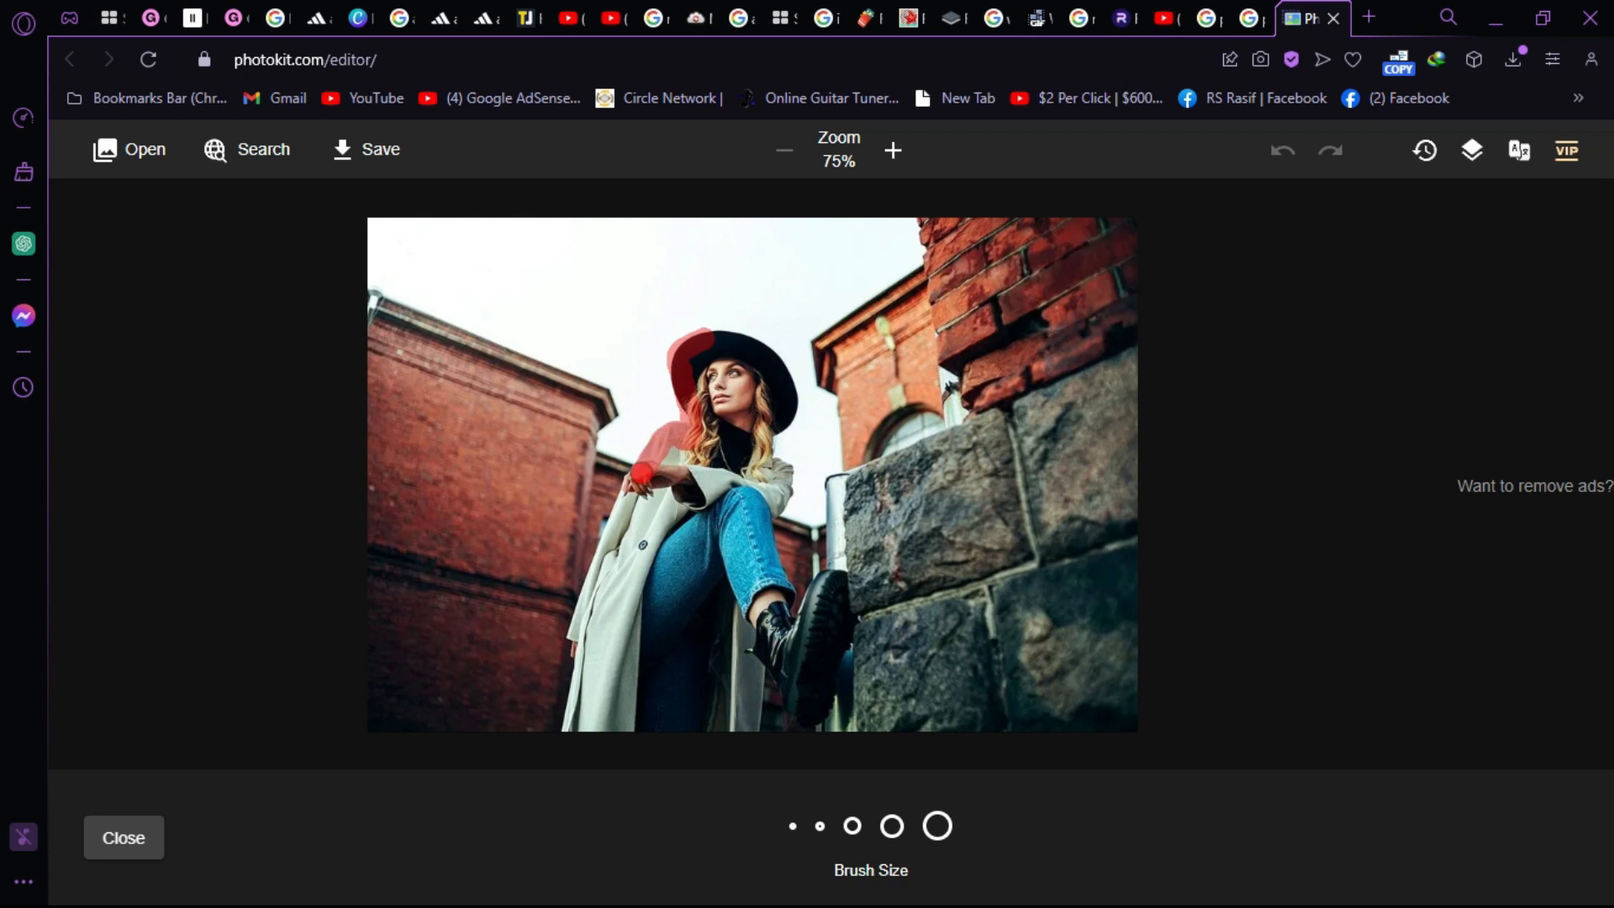
pyautogui.moveTo(634, 474); pyautogui.dragTo(597, 592)
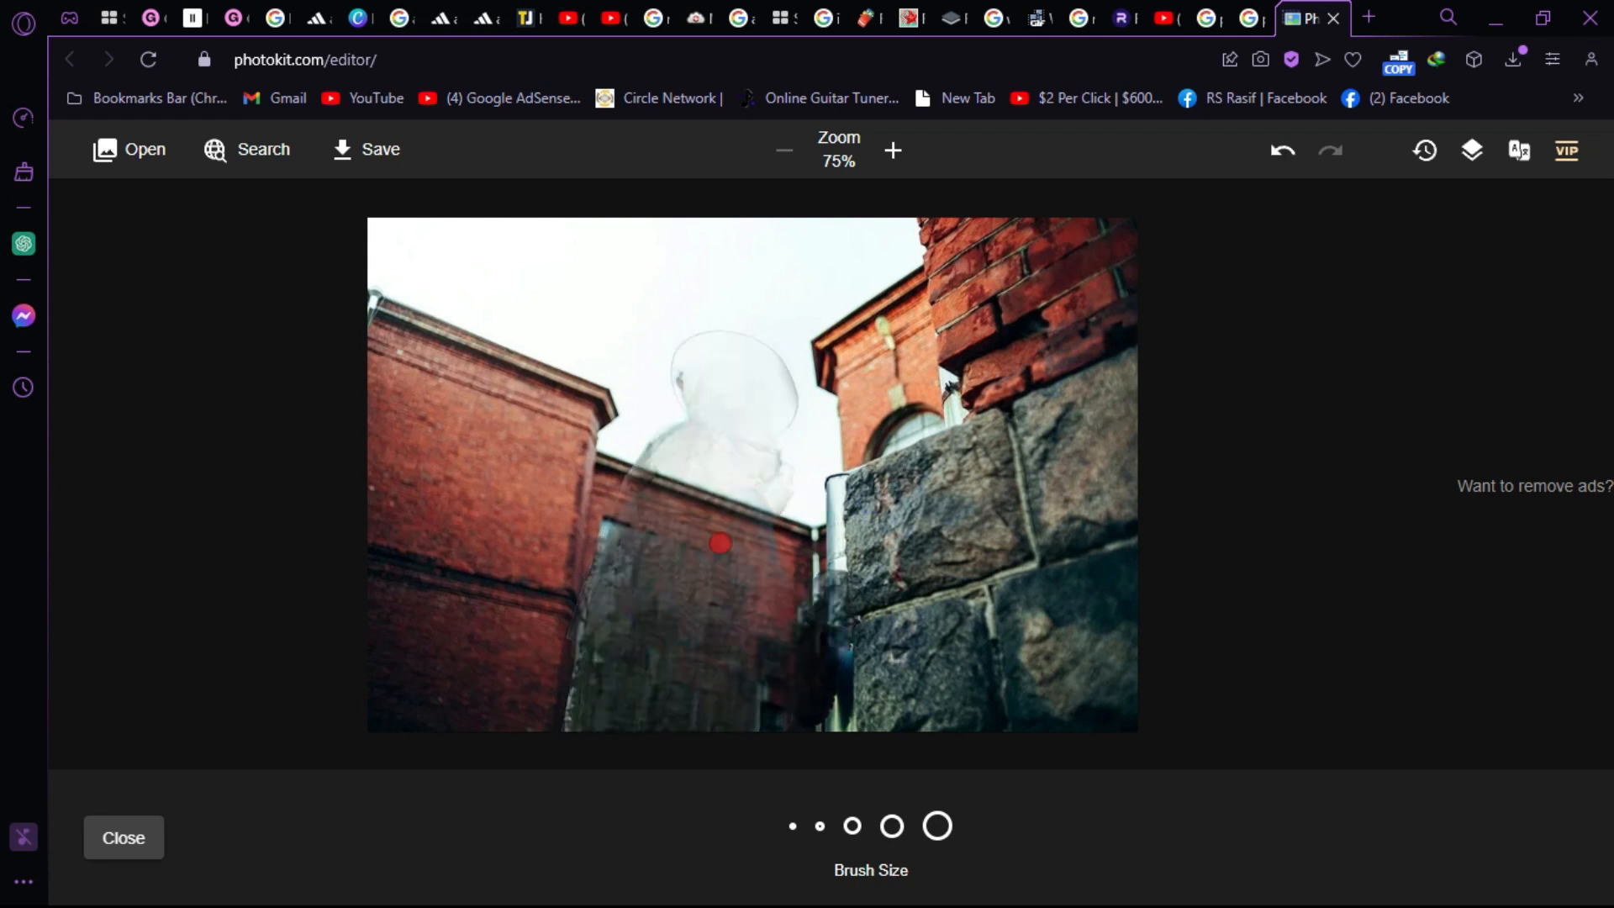
pyautogui.moveTo(689, 558)
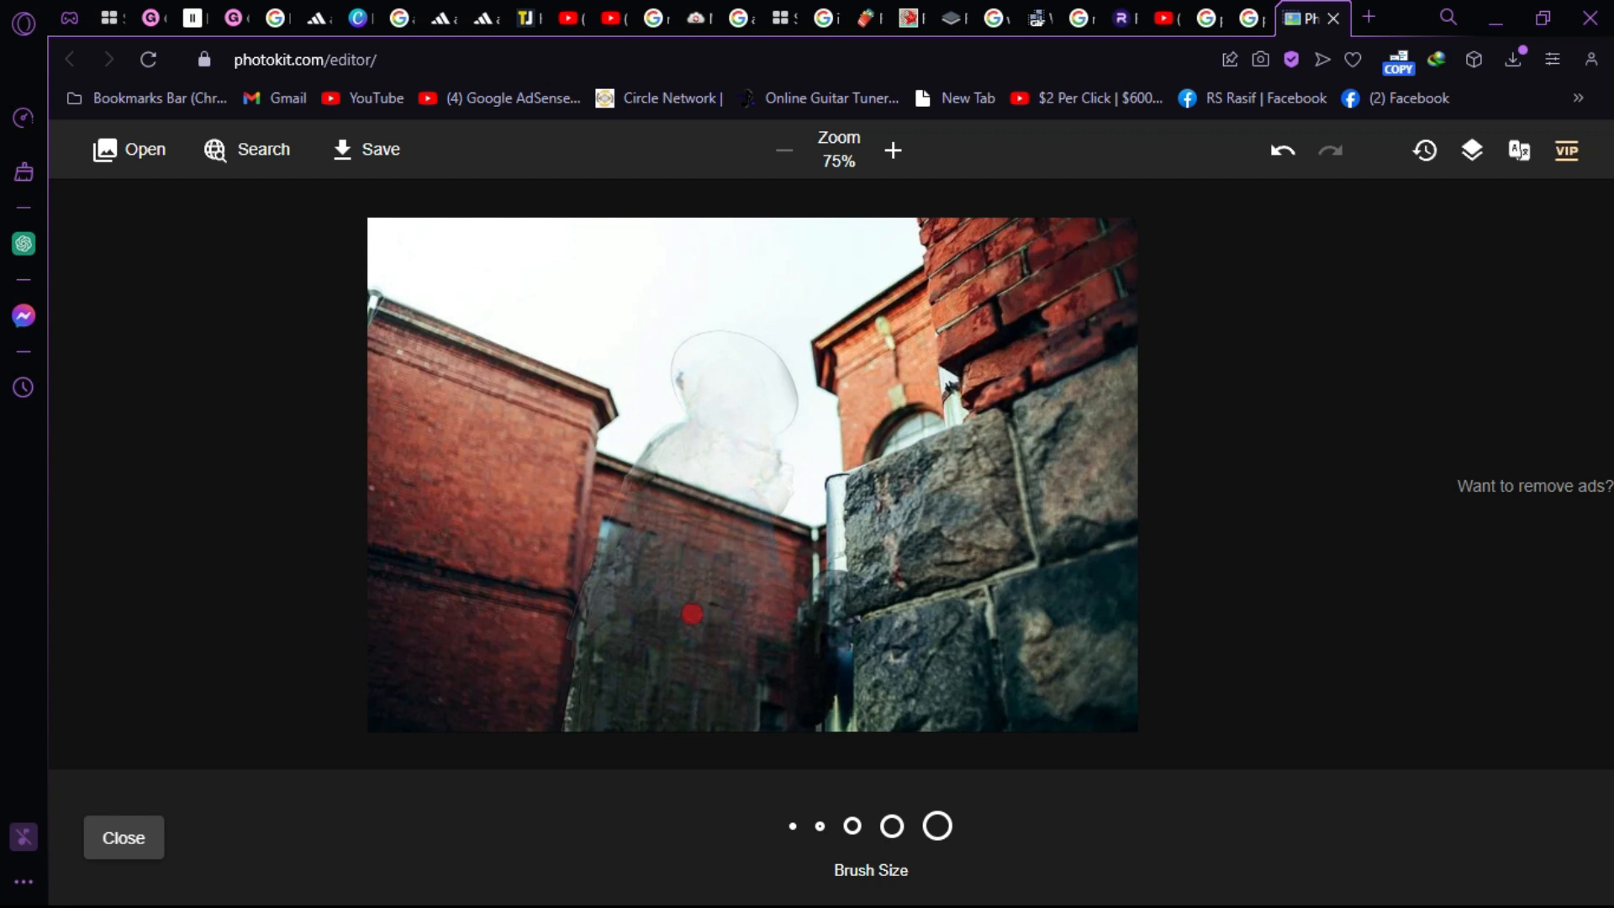
pyautogui.moveTo(690, 615); pyautogui.dragTo(690, 339)
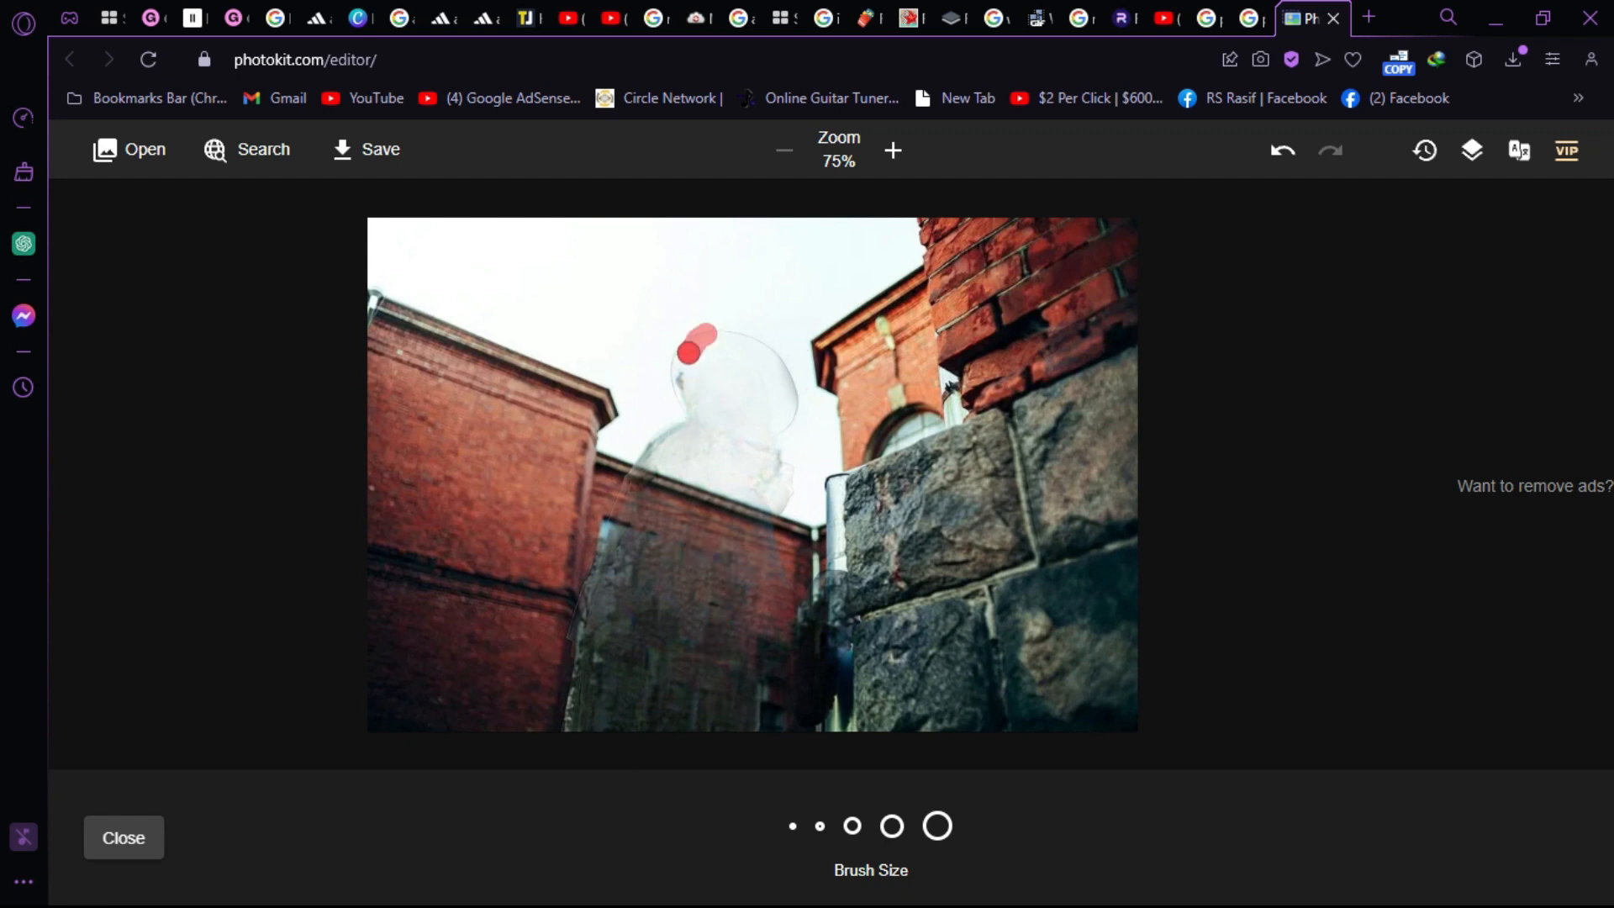
pyautogui.moveTo(704, 331); pyautogui.dragTo(622, 499)
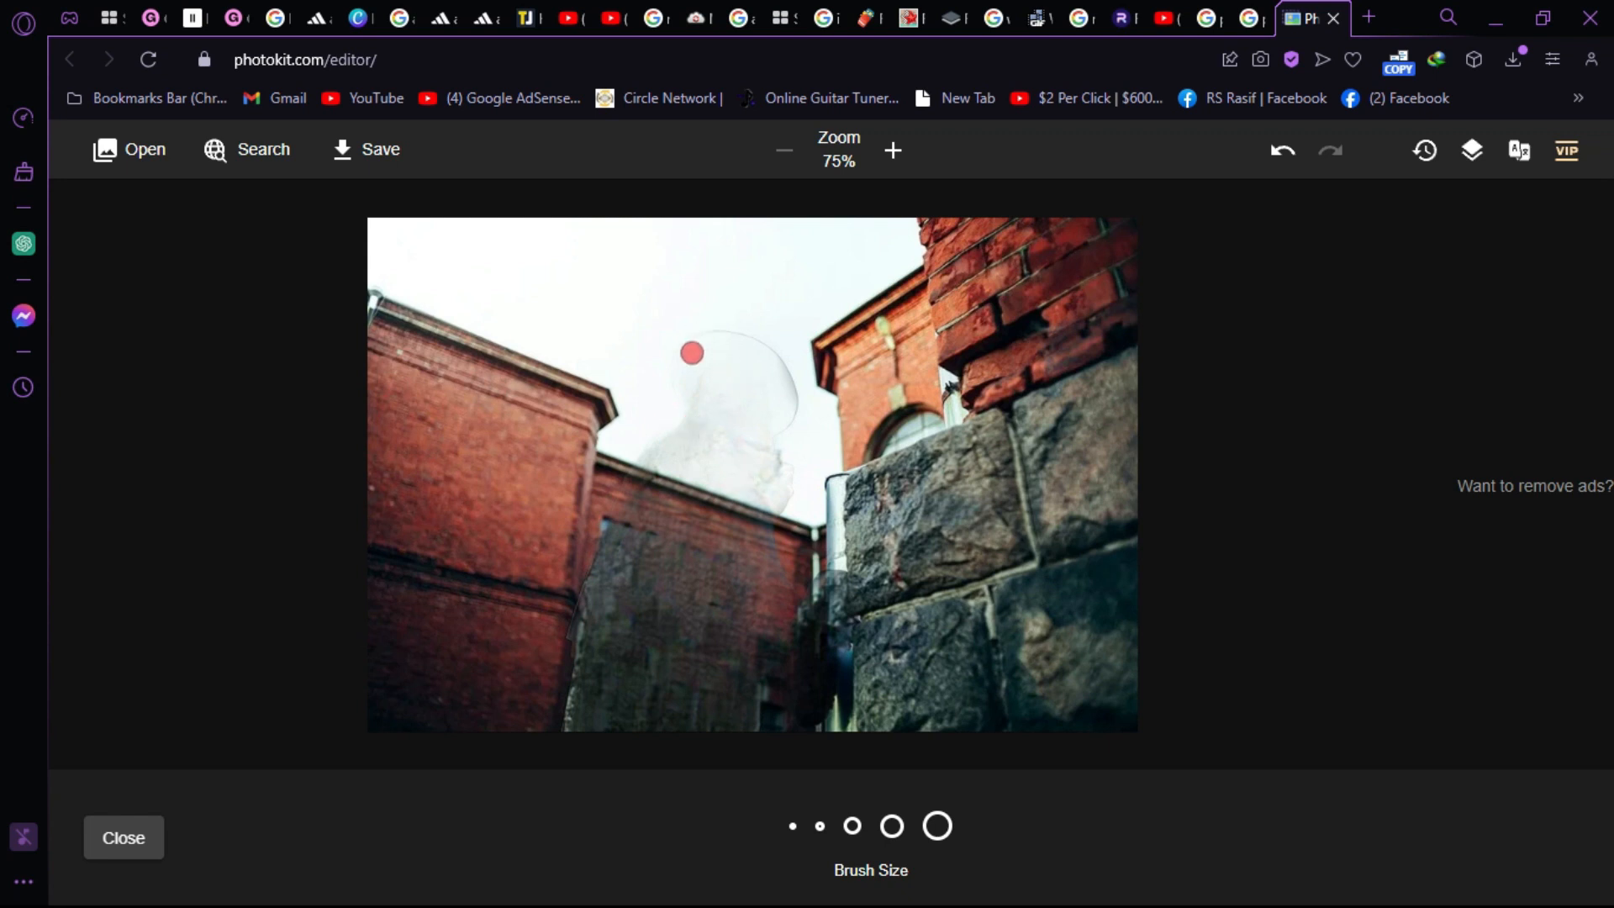
pyautogui.moveTo(691, 352); pyautogui.dragTo(777, 484)
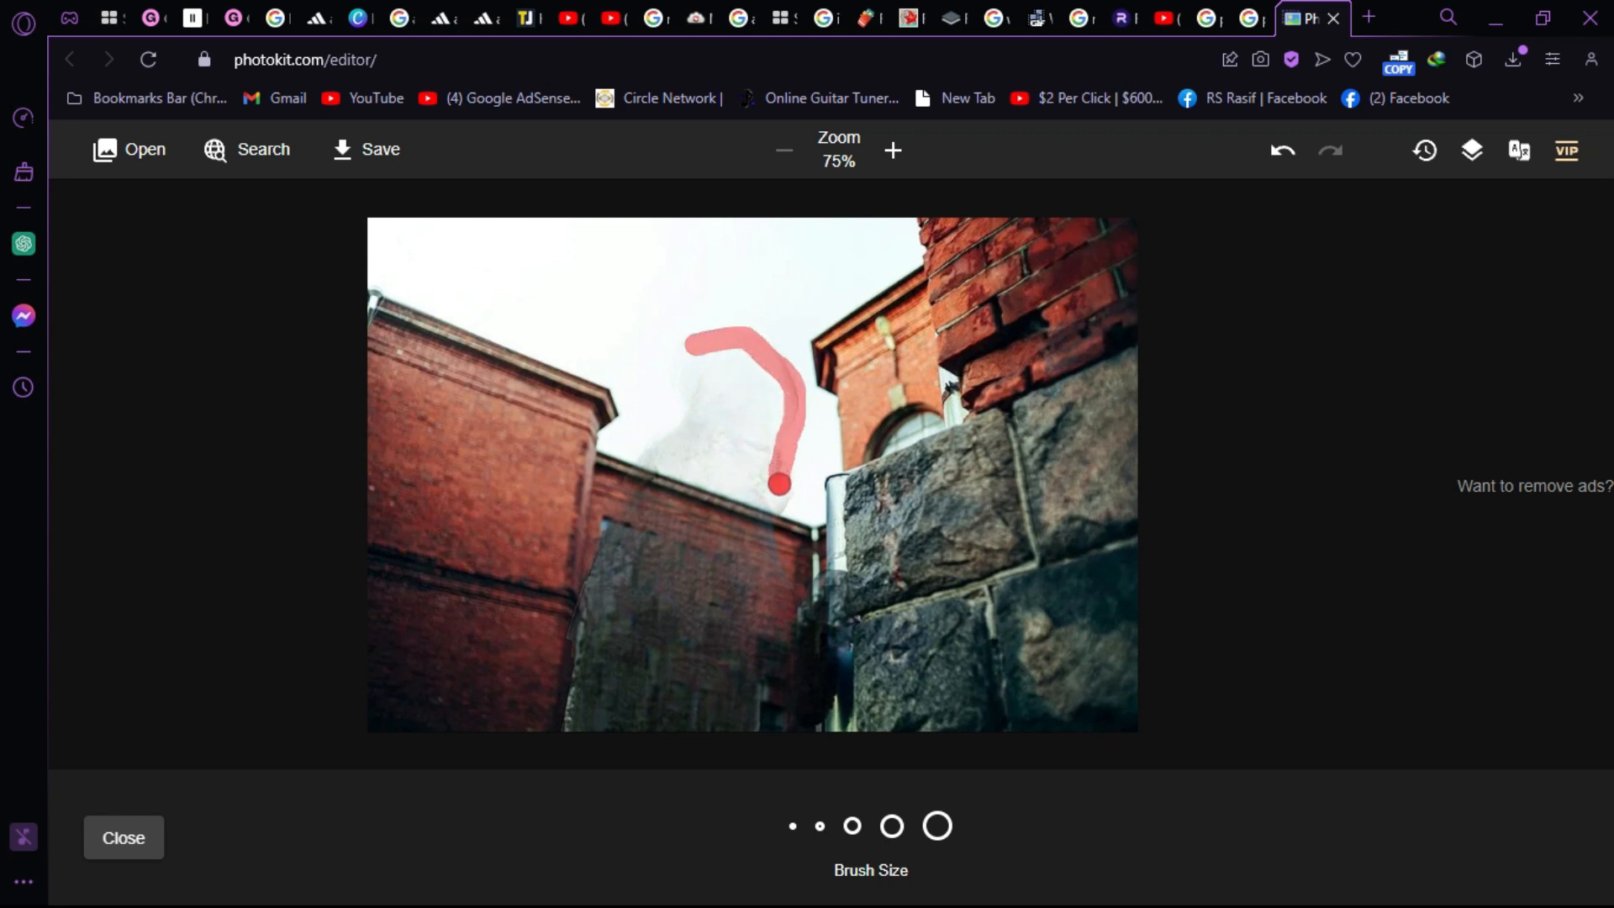
pyautogui.click(1281, 151)
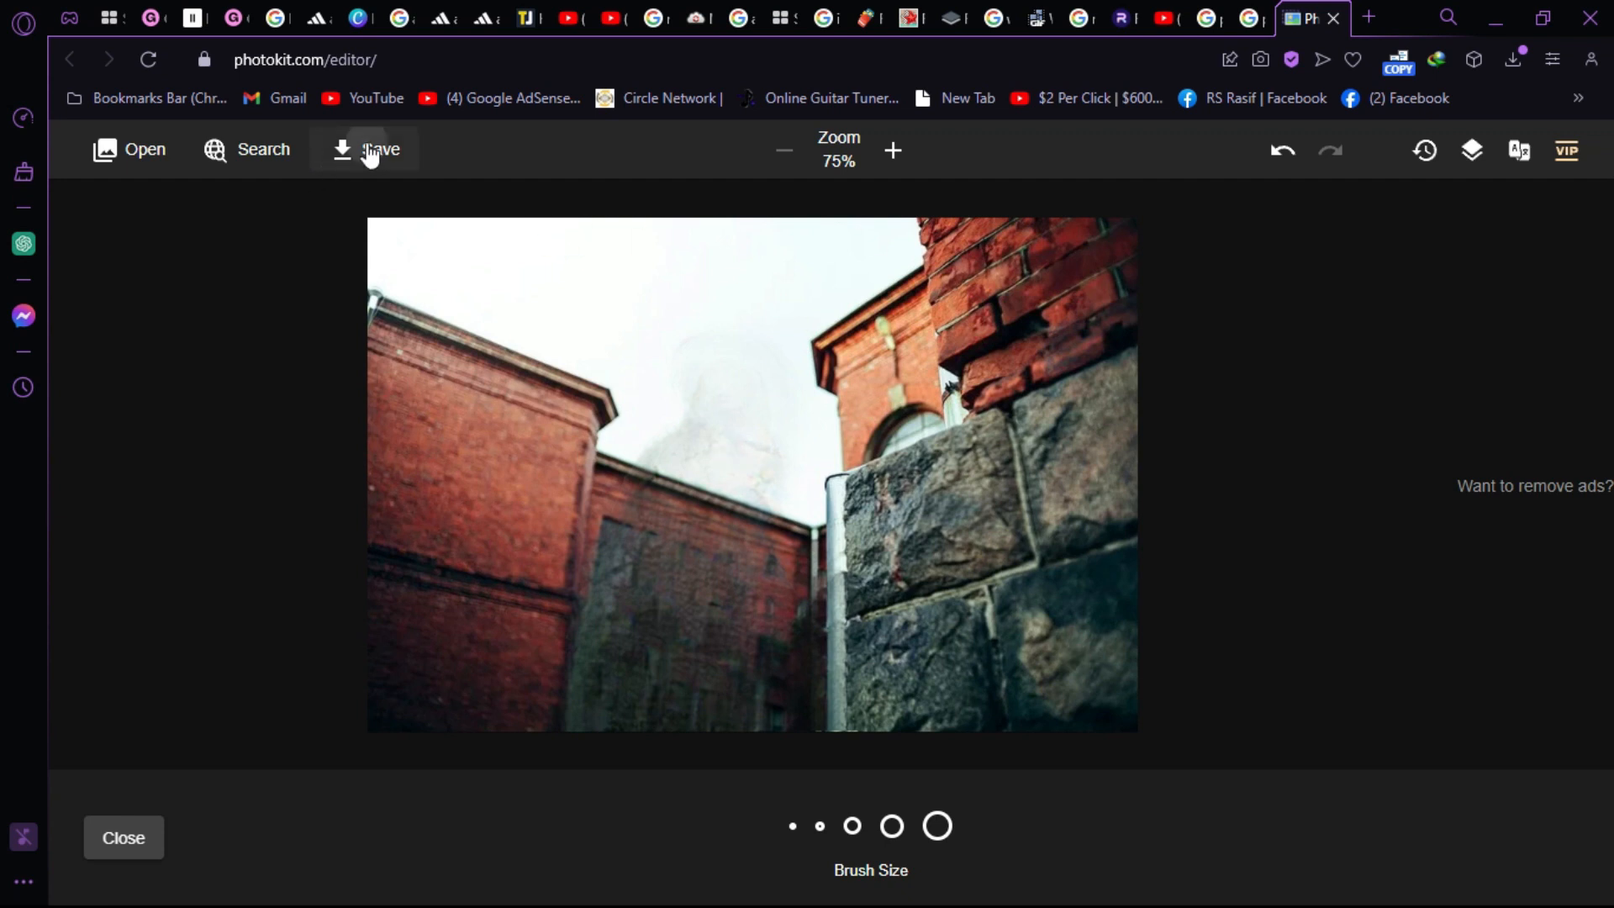
# Step: Save the cleaned empty alley background as a PNG image
pyautogui.click(371, 147)
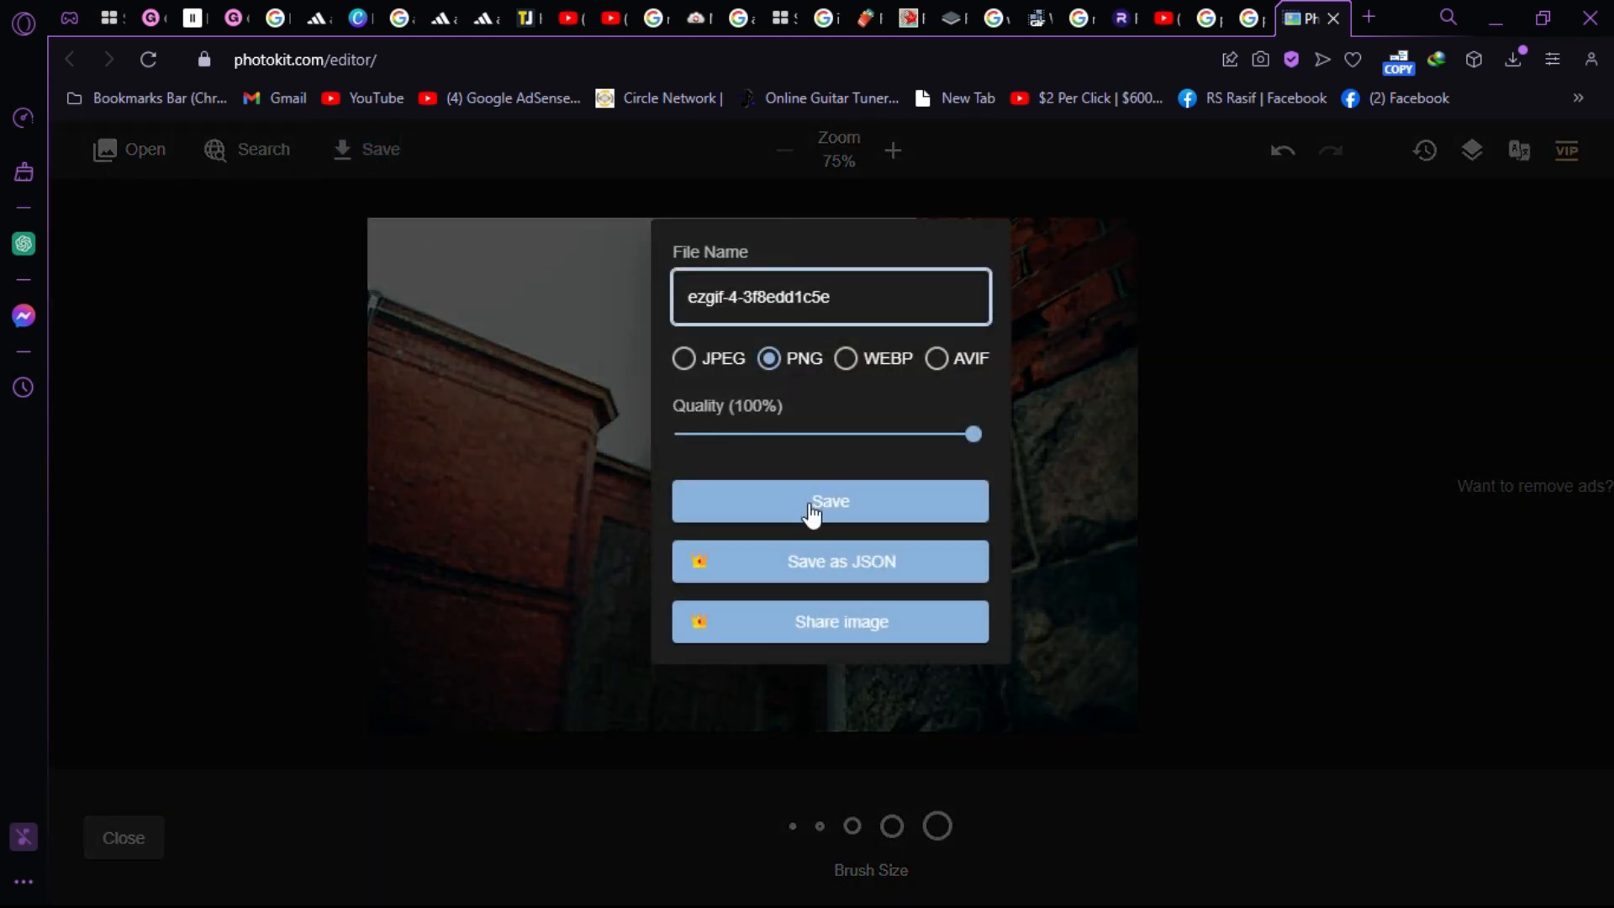
pyautogui.click(830, 501)
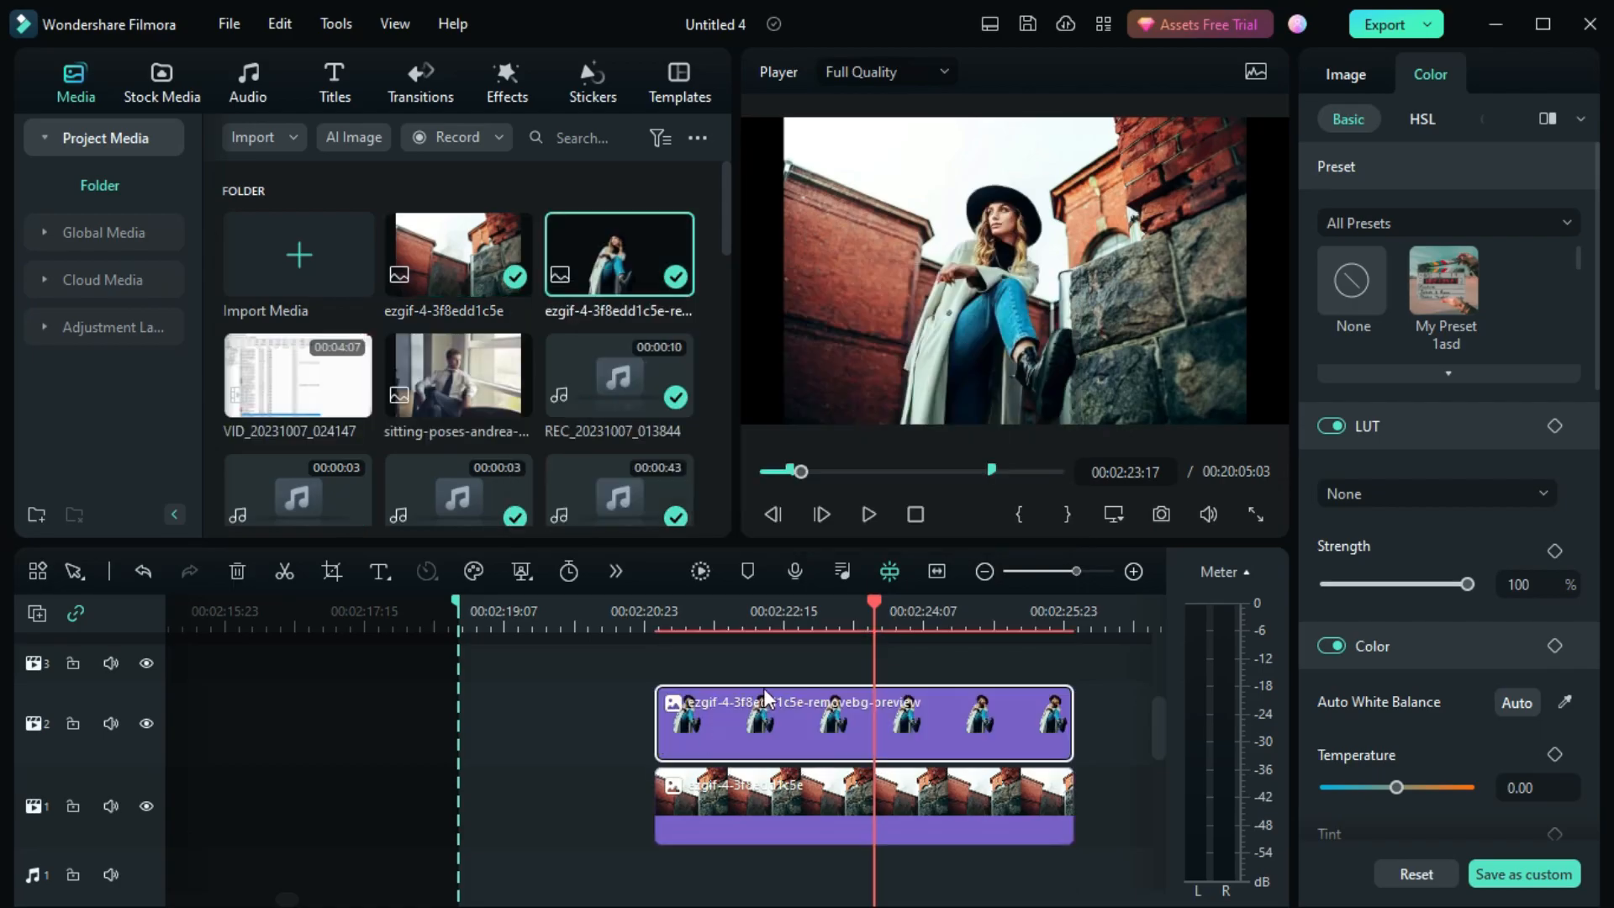
# Step: Toggle the cut-out subject track's visibility to check the background beneath it
pyautogui.click(147, 747)
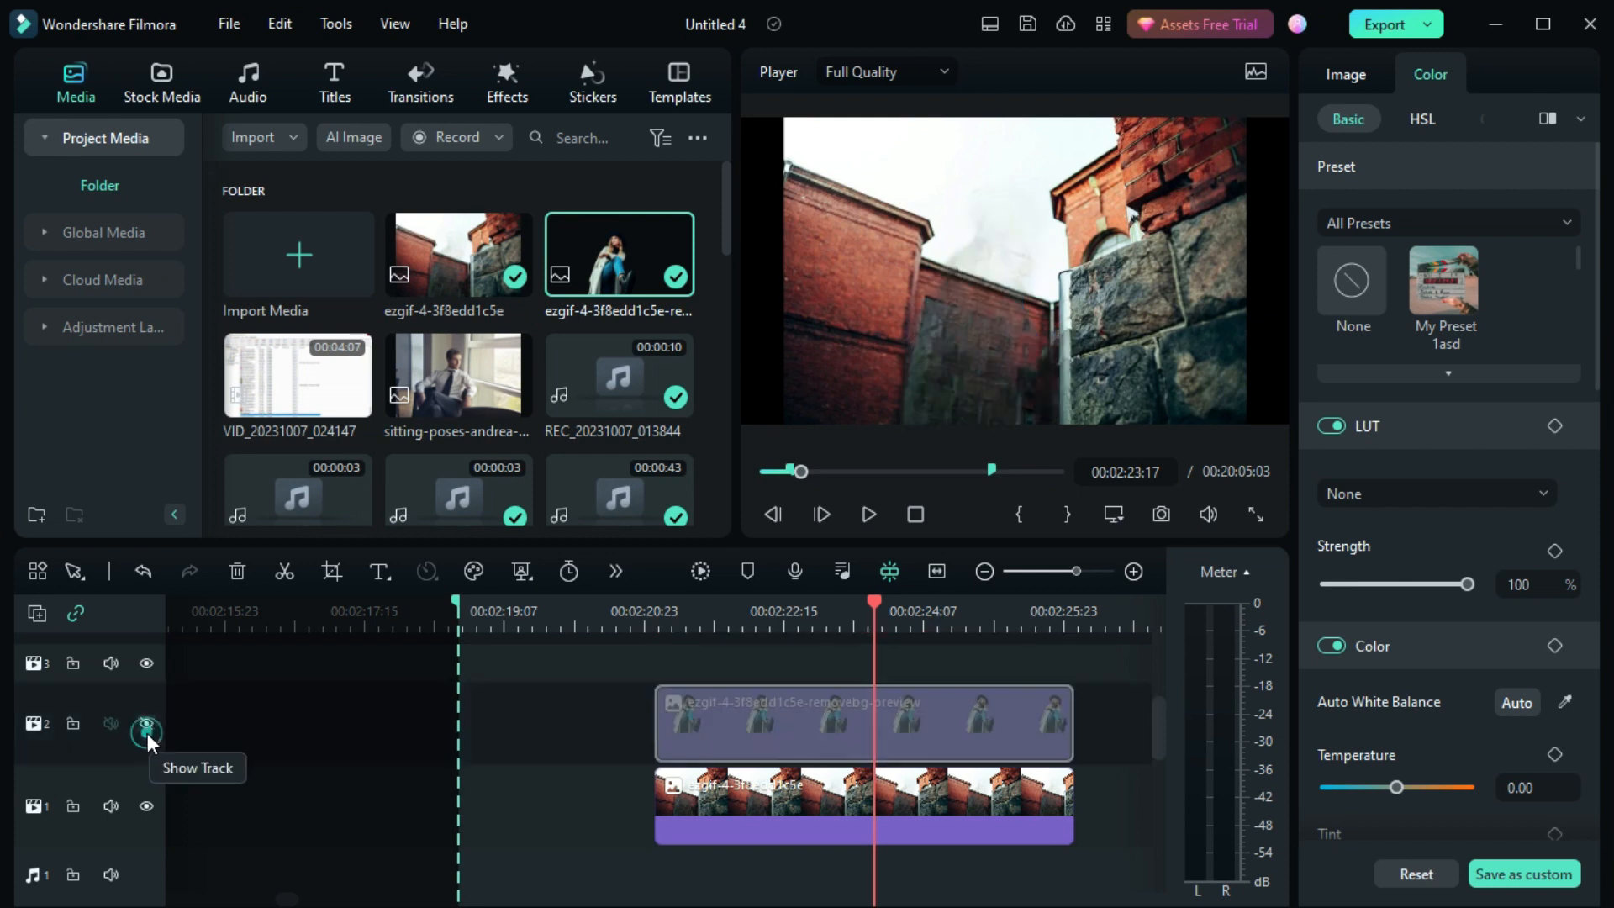
pyautogui.click(148, 722)
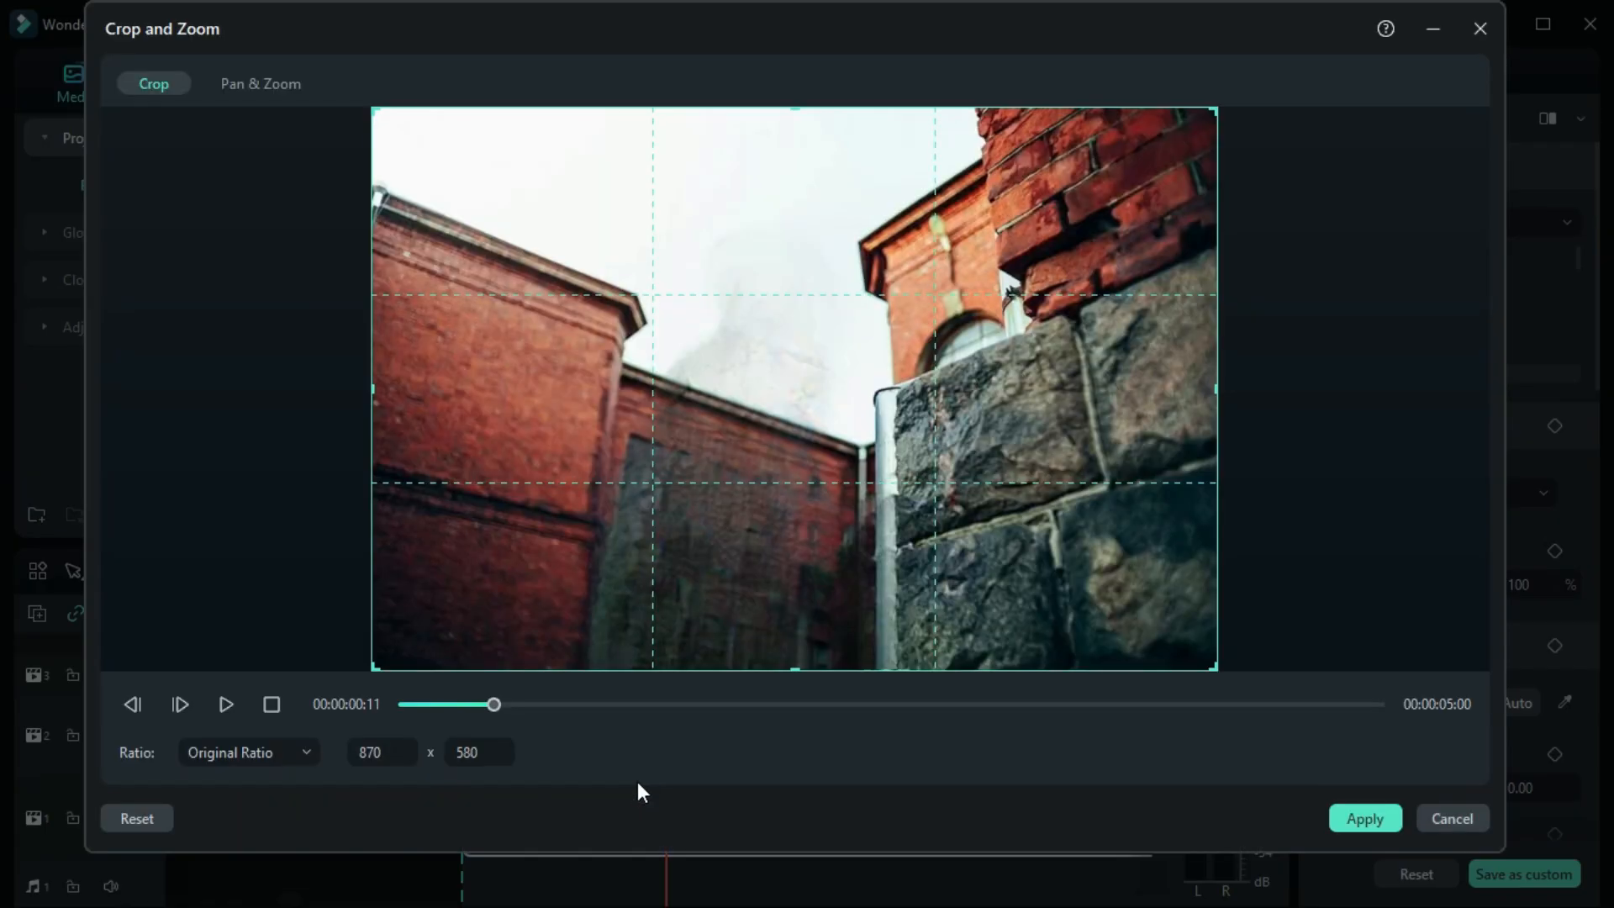
pyautogui.moveTo(256, 101)
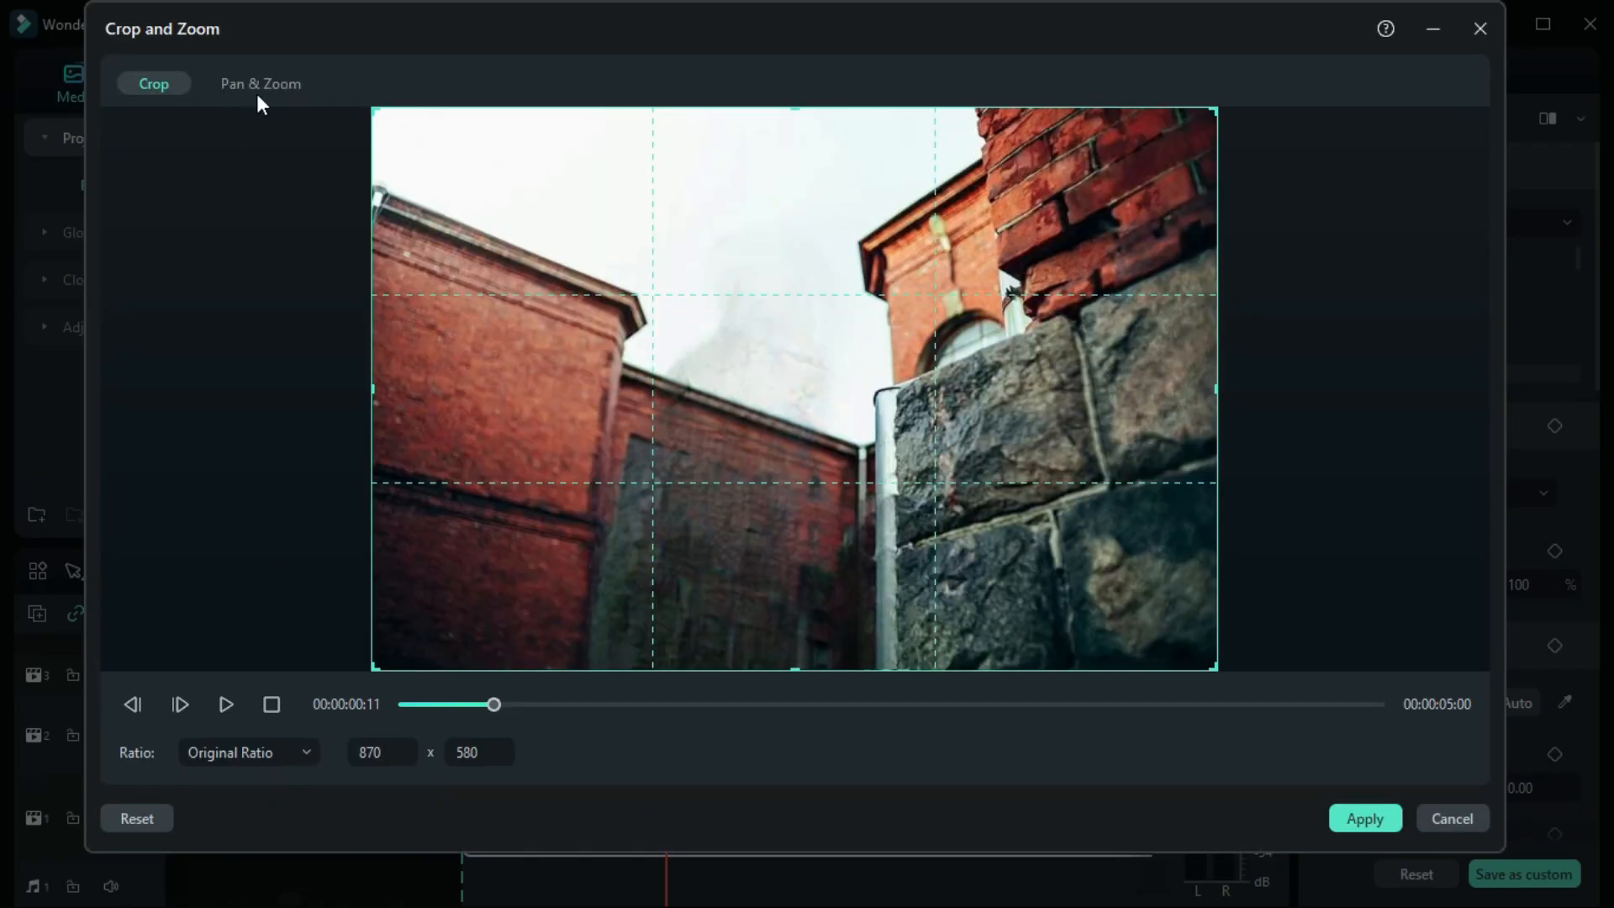
# Step: In Pan & Zoom, place and resize the End frame over the upper-right brickwork
pyautogui.click(260, 84)
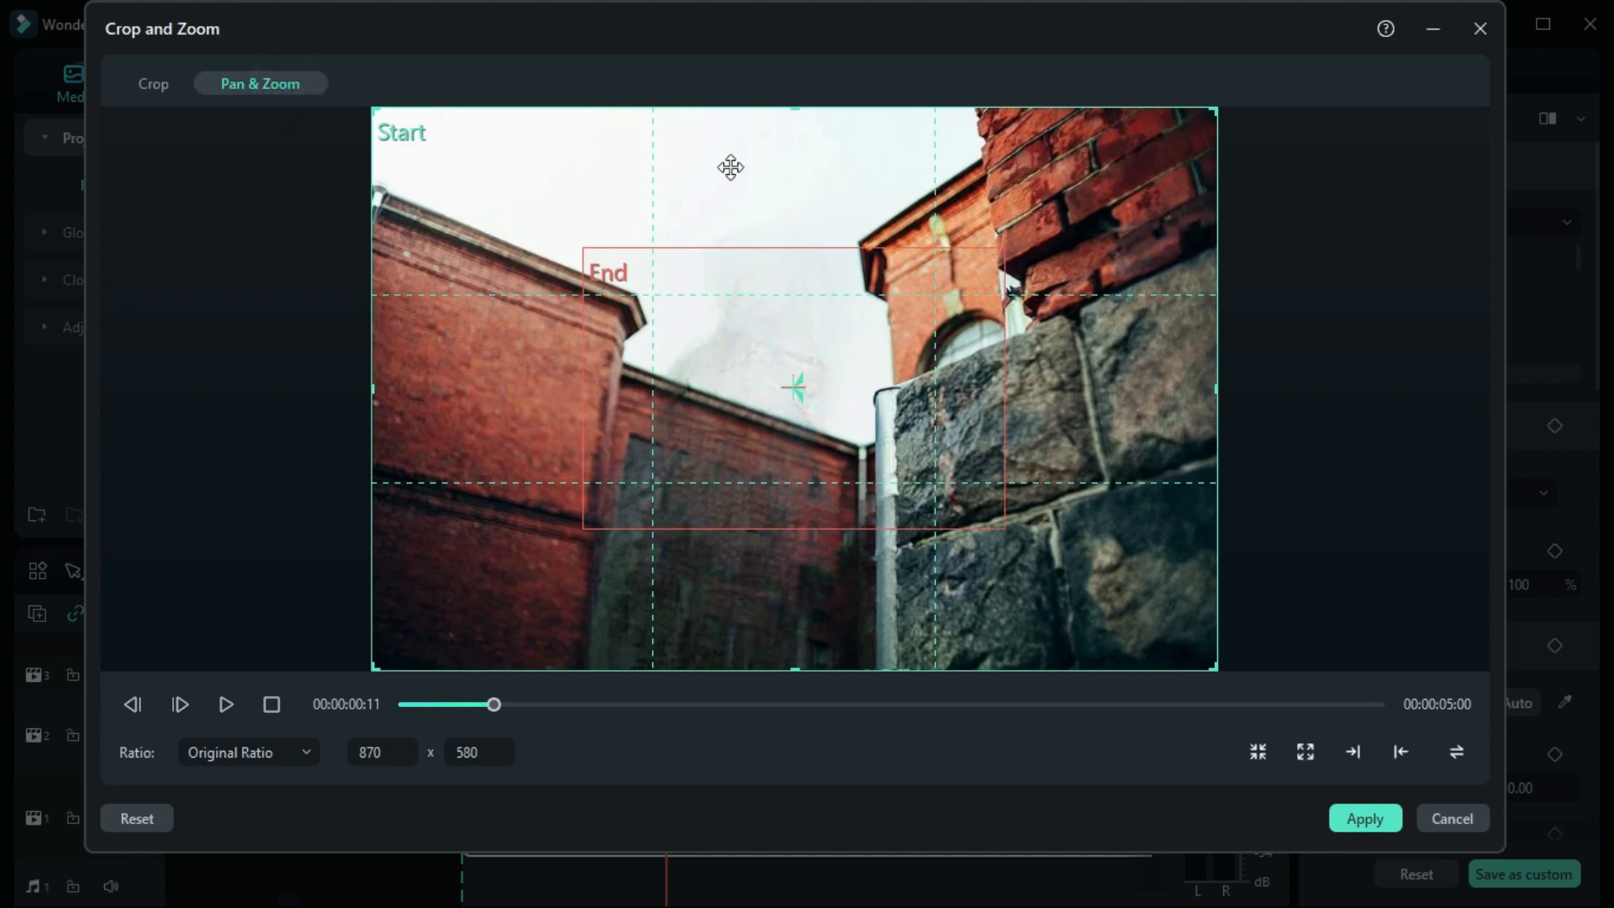
pyautogui.moveTo(402, 176)
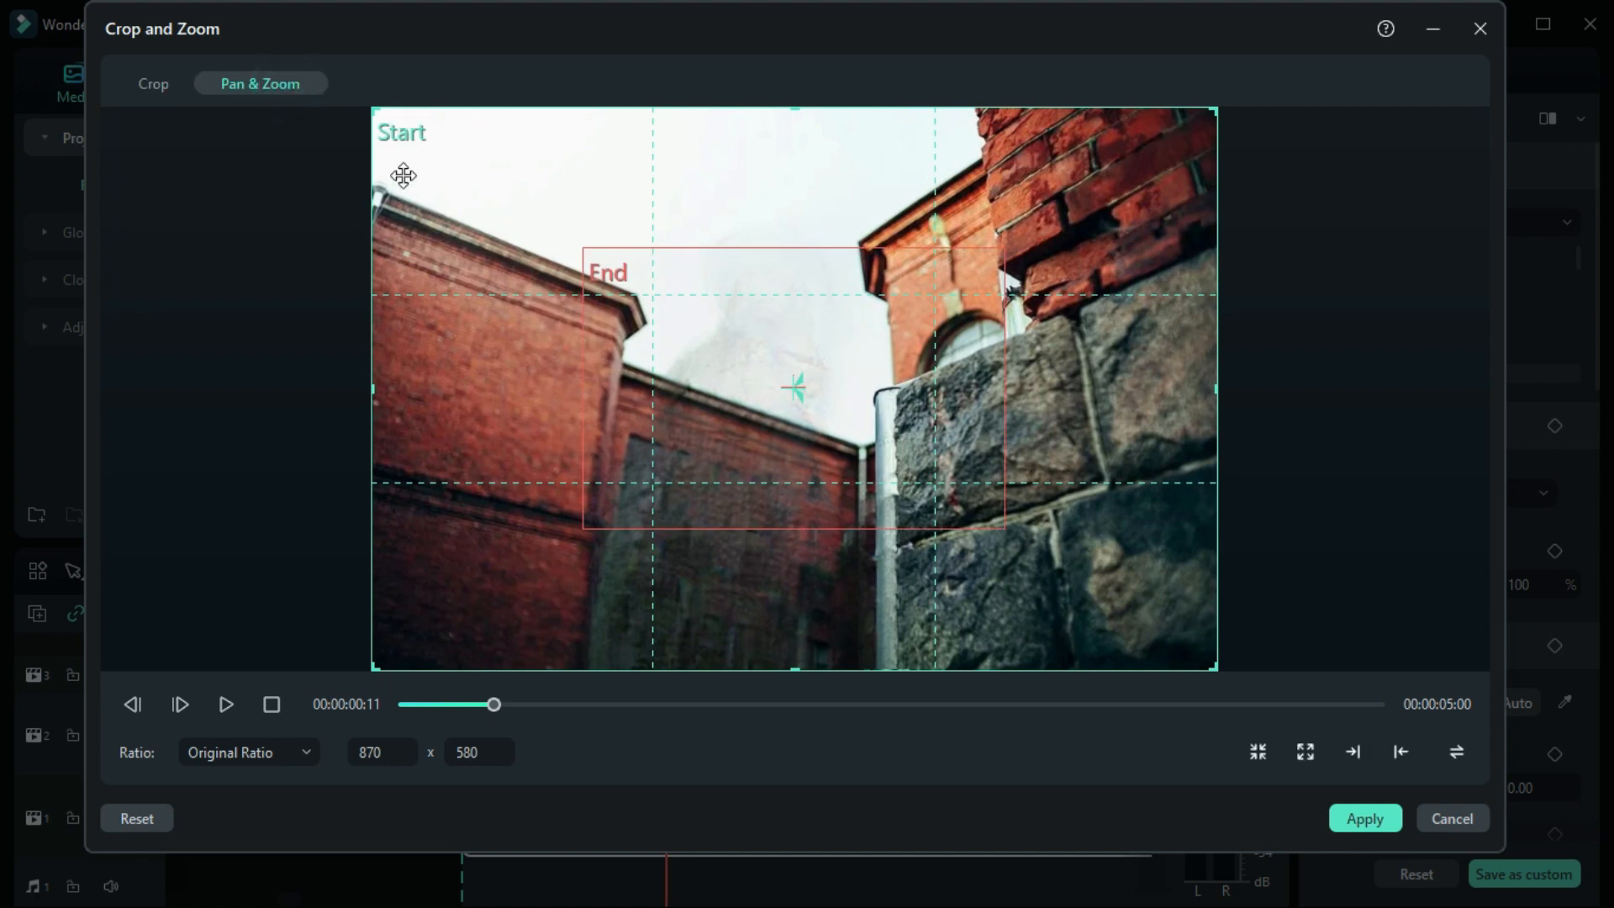
pyautogui.moveTo(689, 316)
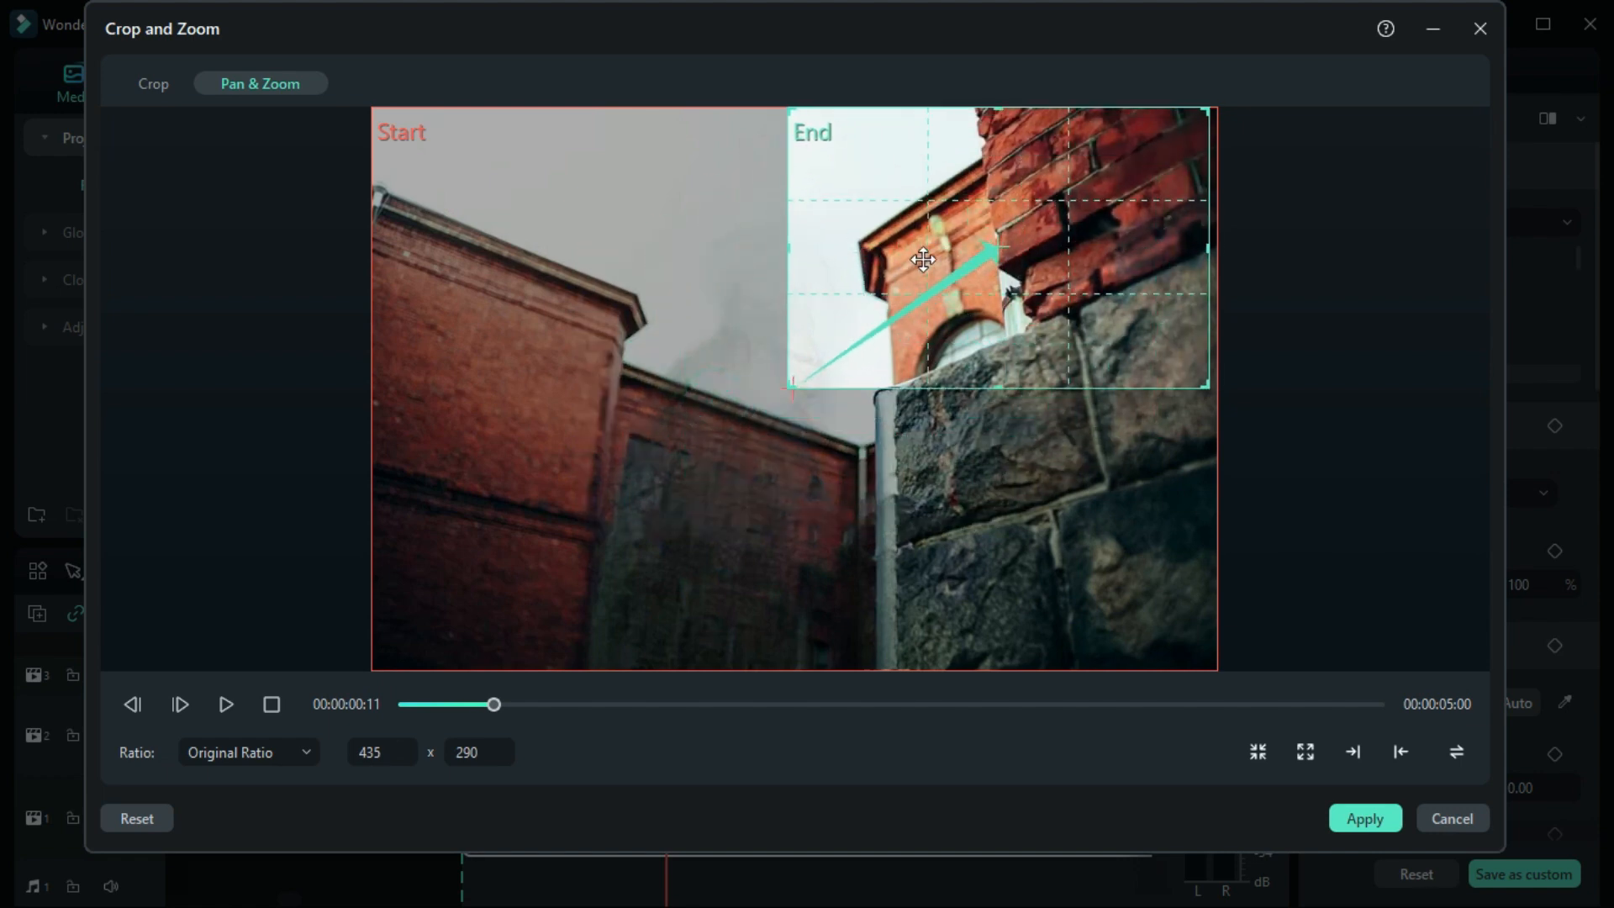
pyautogui.moveTo(786, 387); pyautogui.dragTo(792, 392)
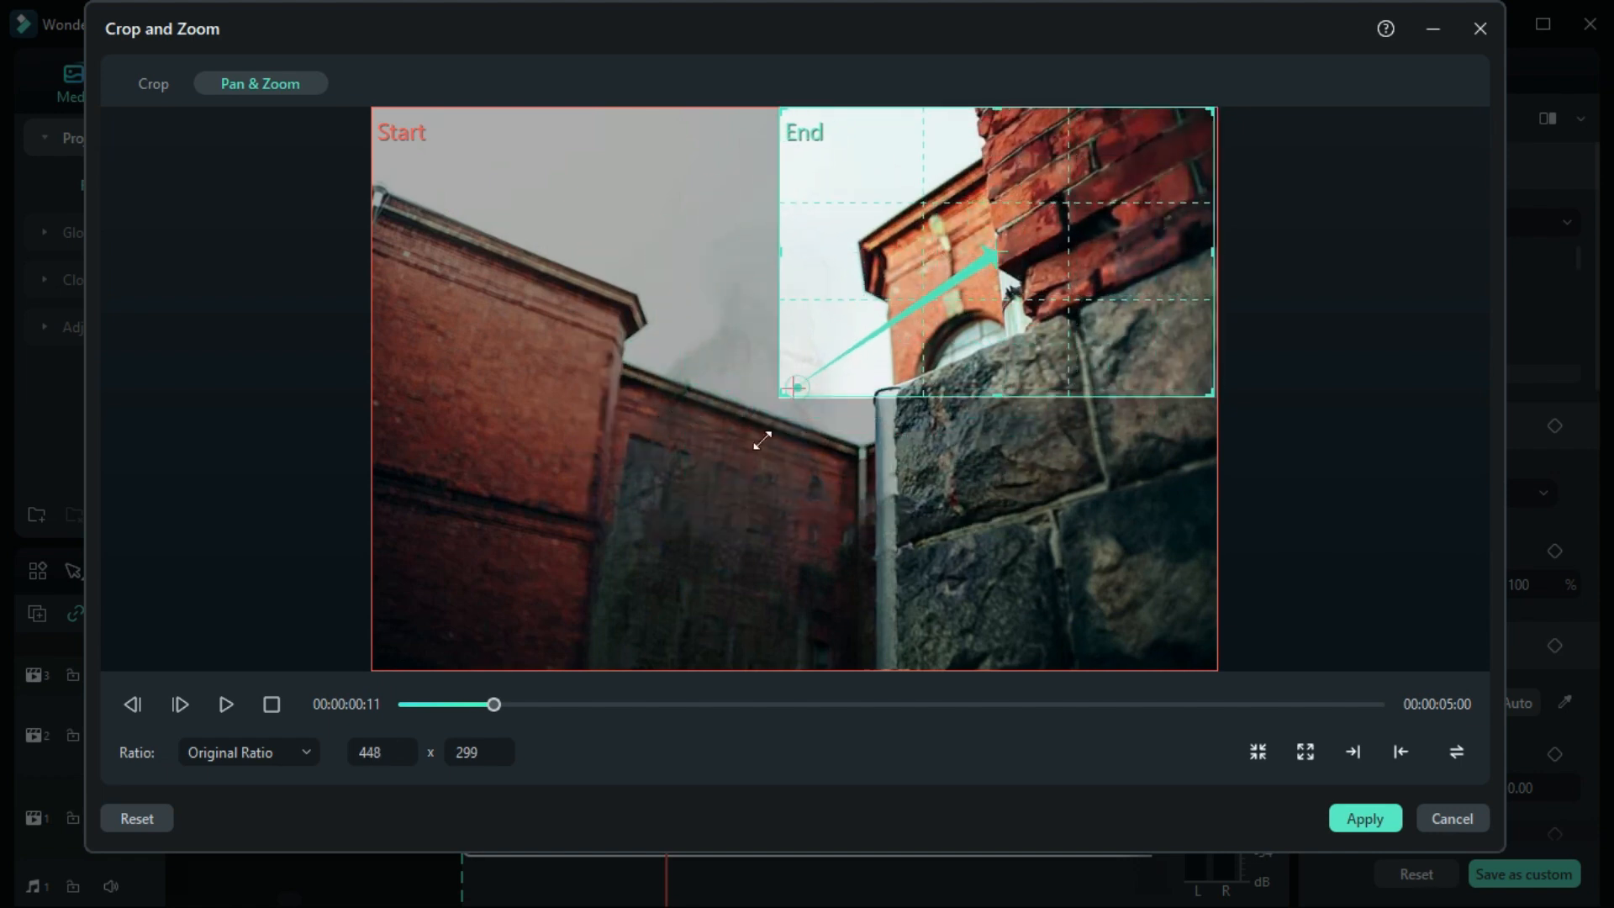
pyautogui.moveTo(794, 388); pyautogui.dragTo(572, 553)
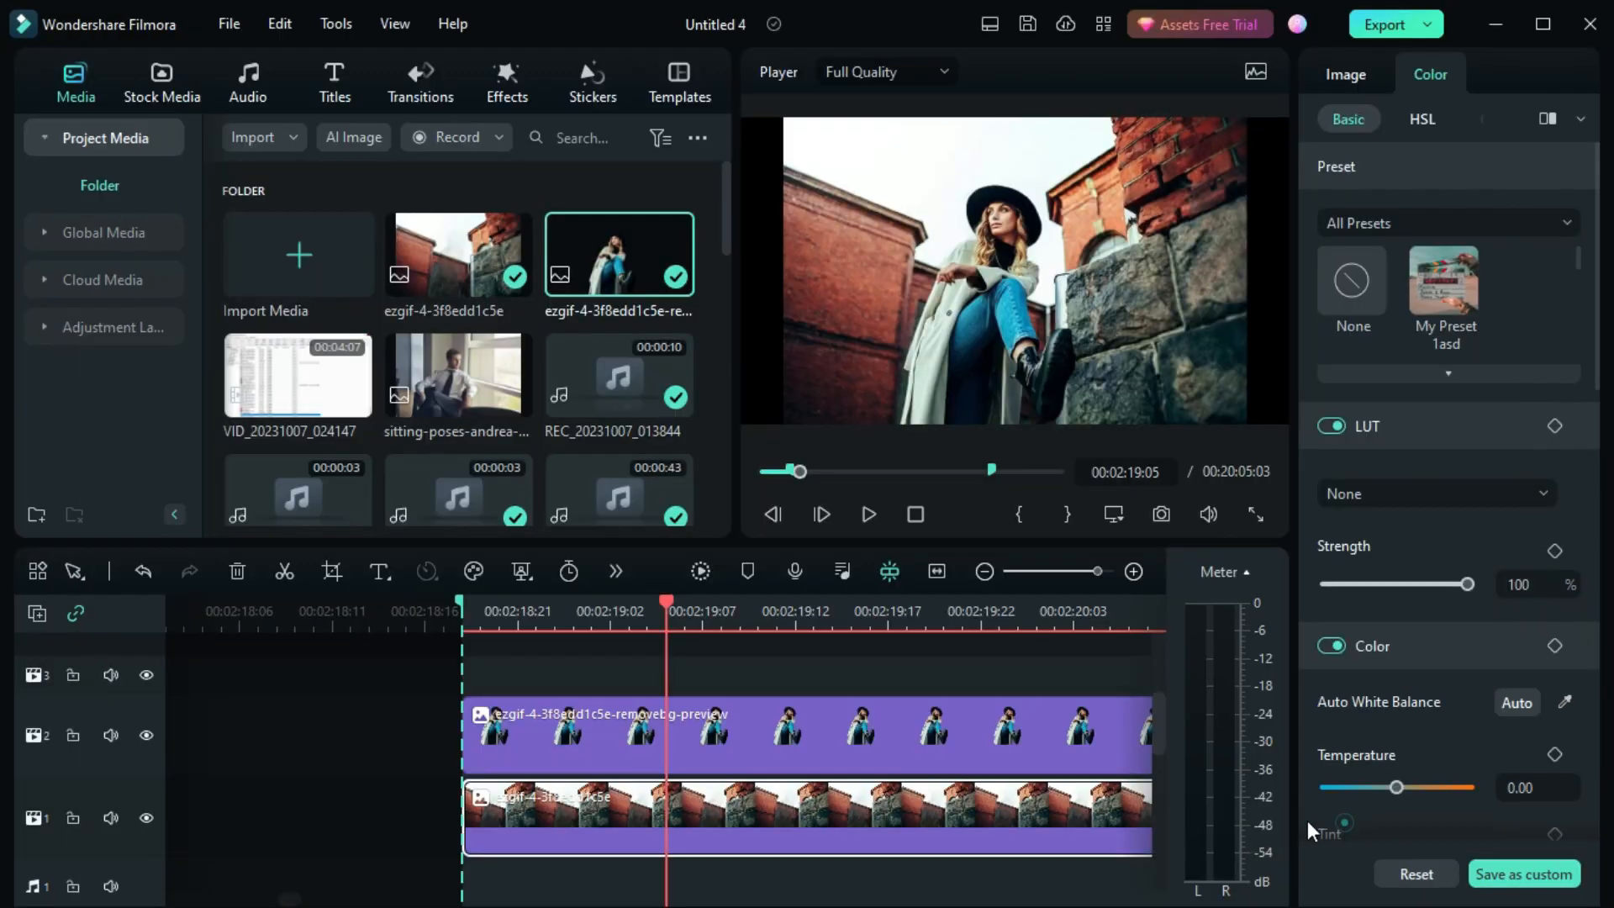
# Step: Set the playhead on the ruler and select the removebg cut-out clip for editing
pyautogui.click(868, 515)
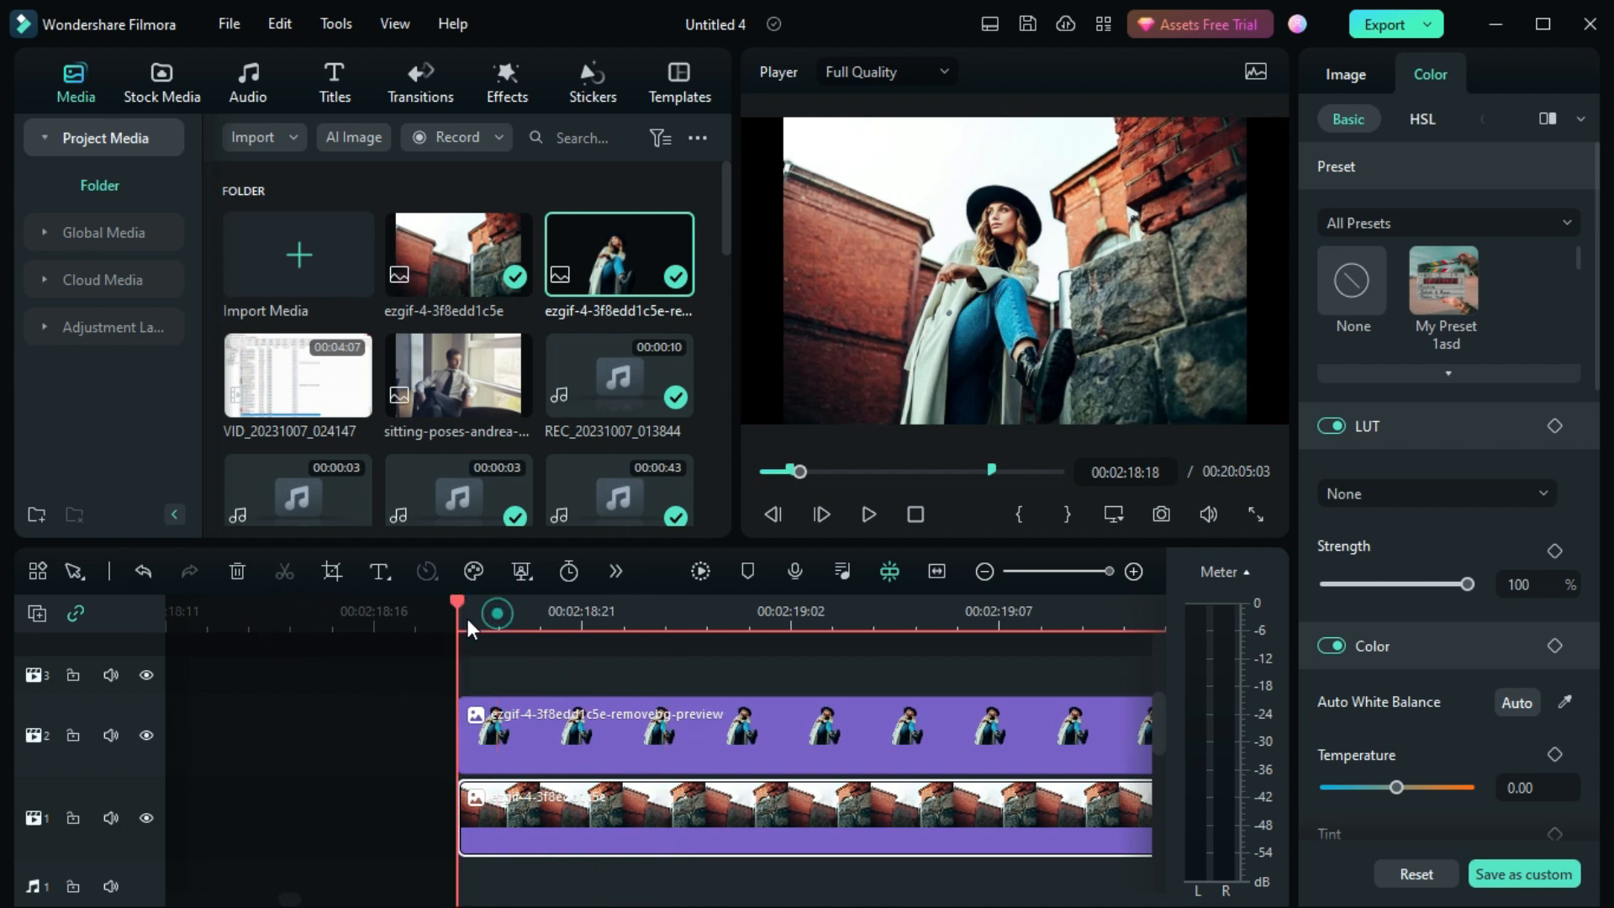
pyautogui.click(1346, 74)
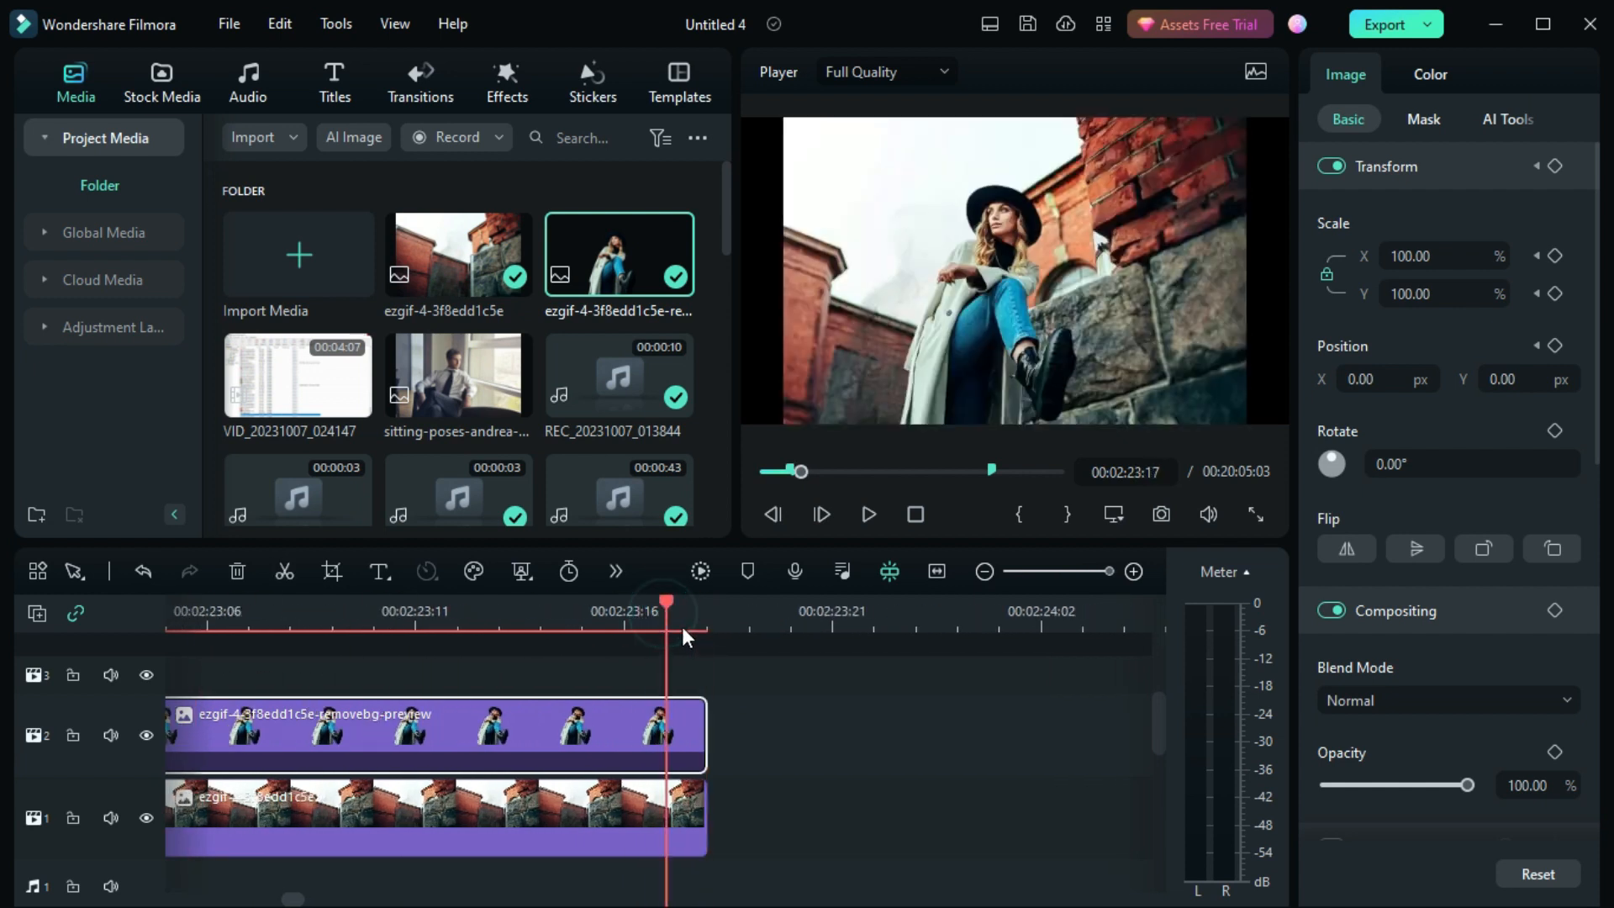
# Step: Drag the subject left and up and scale it to 103.08%, creating Position and Scale keyframes
pyautogui.moveTo(1013, 269); pyautogui.dragTo(968, 353)
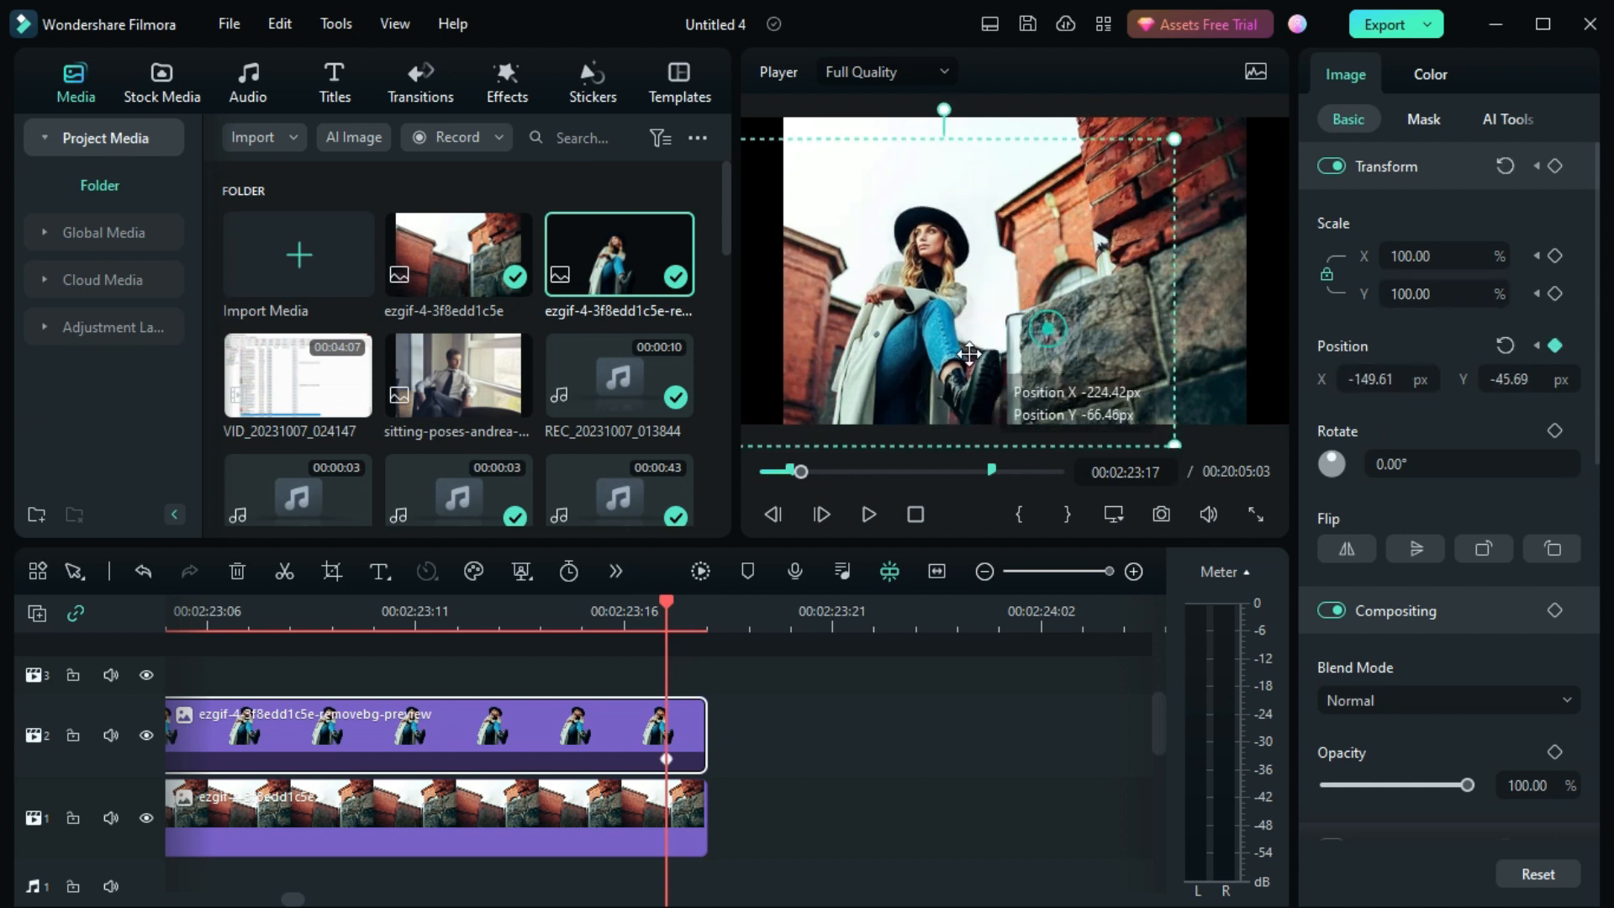
pyautogui.moveTo(969, 353); pyautogui.dragTo(1038, 355)
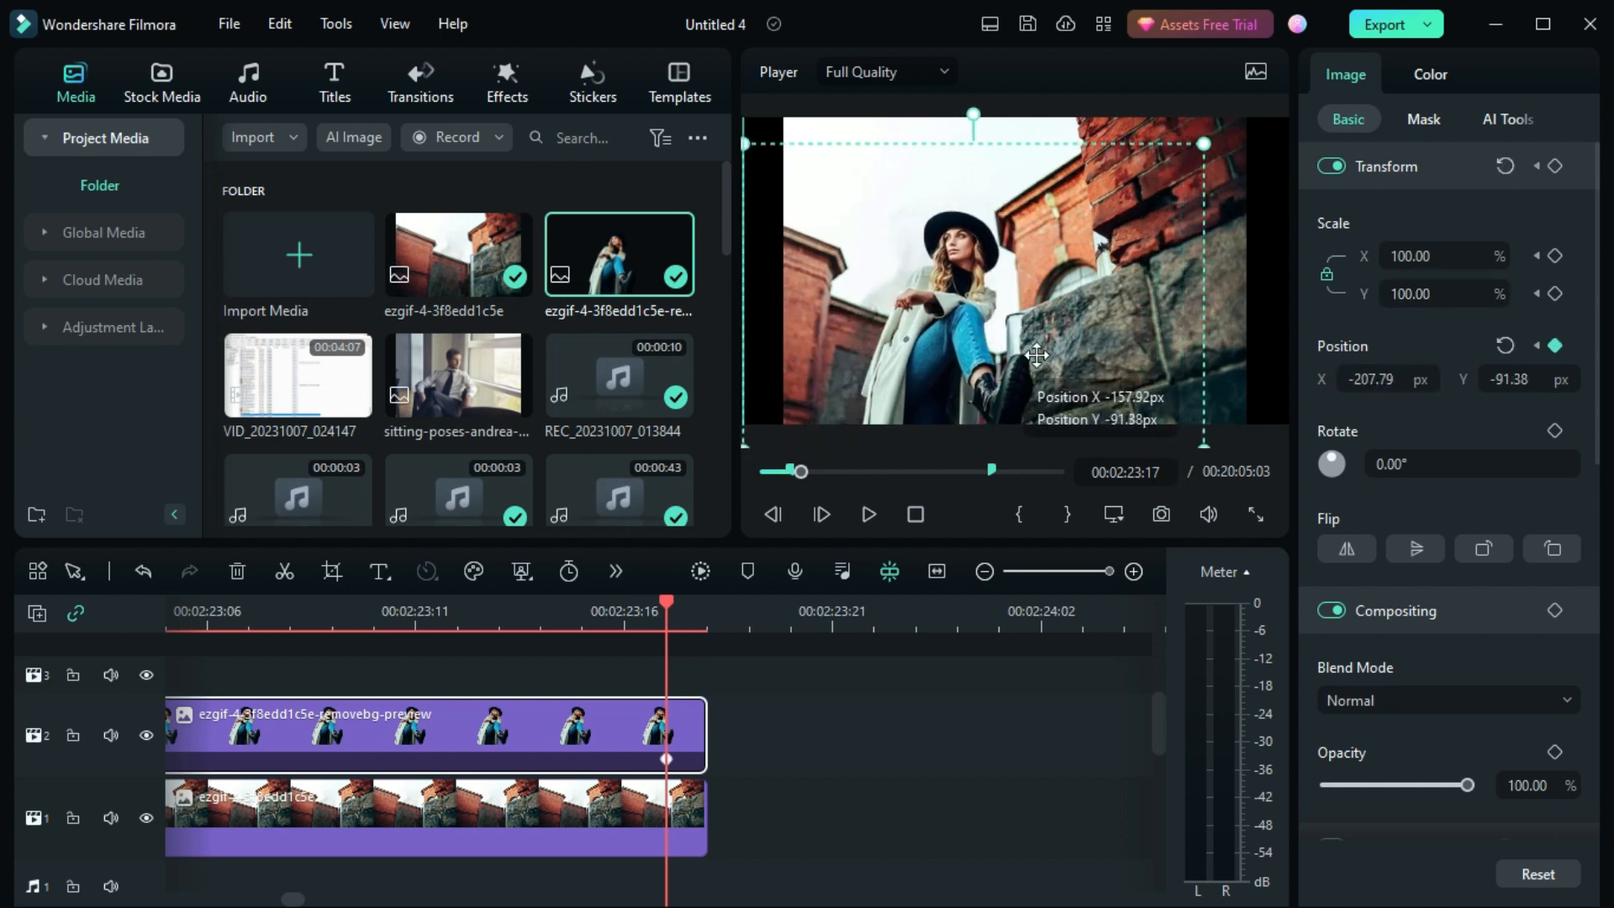
pyautogui.moveTo(1037, 355); pyautogui.dragTo(1182, 154)
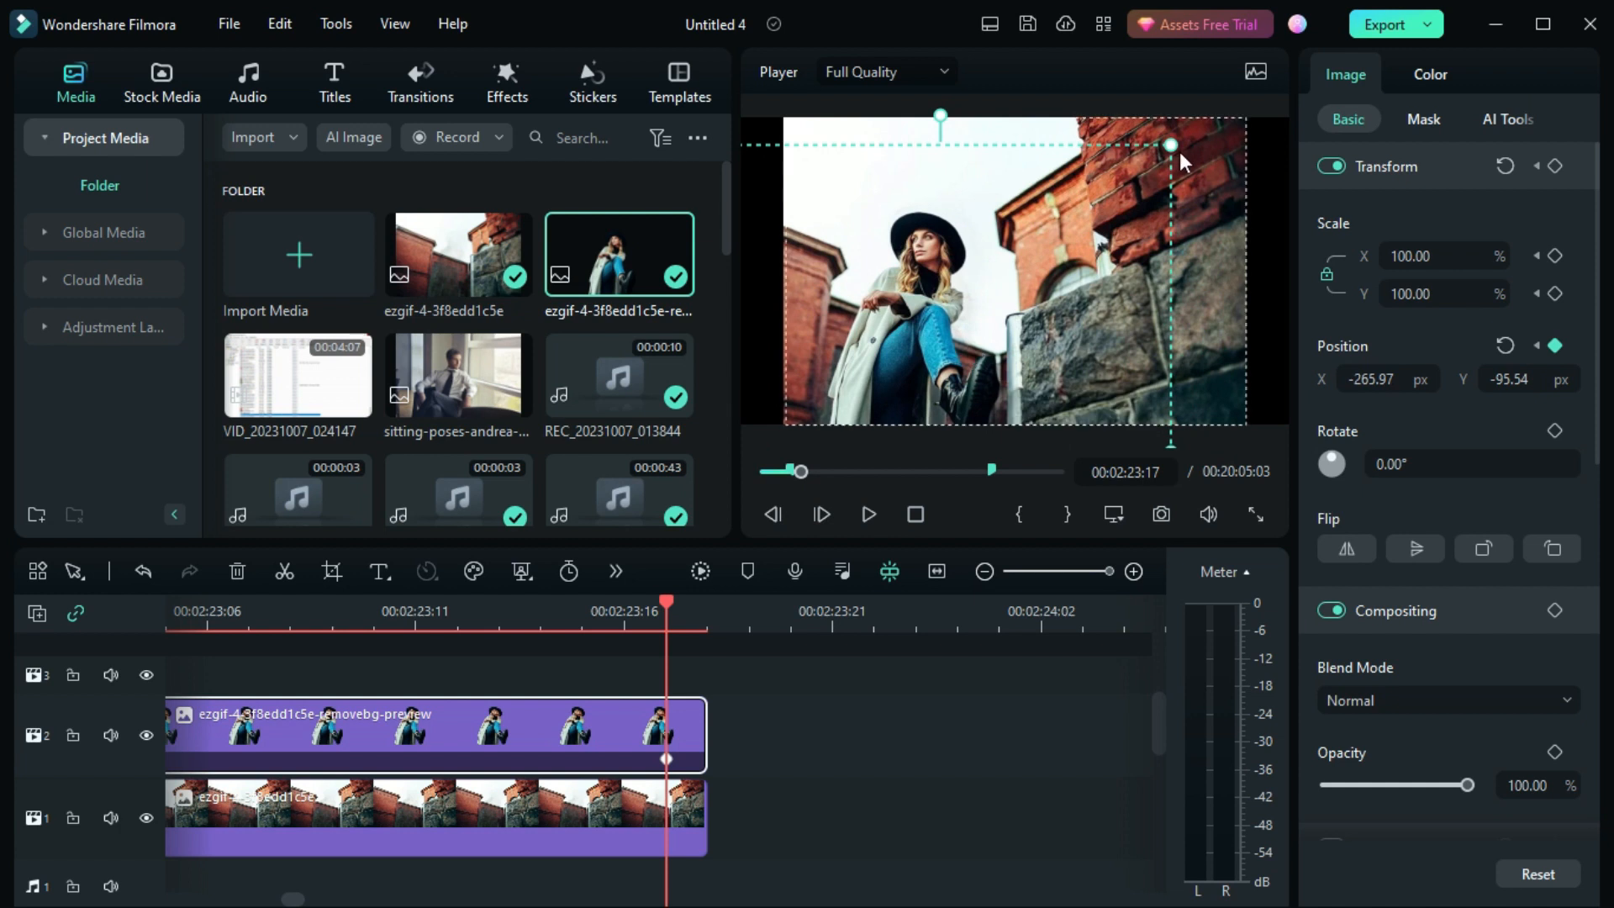
pyautogui.moveTo(1170, 144); pyautogui.dragTo(1184, 138)
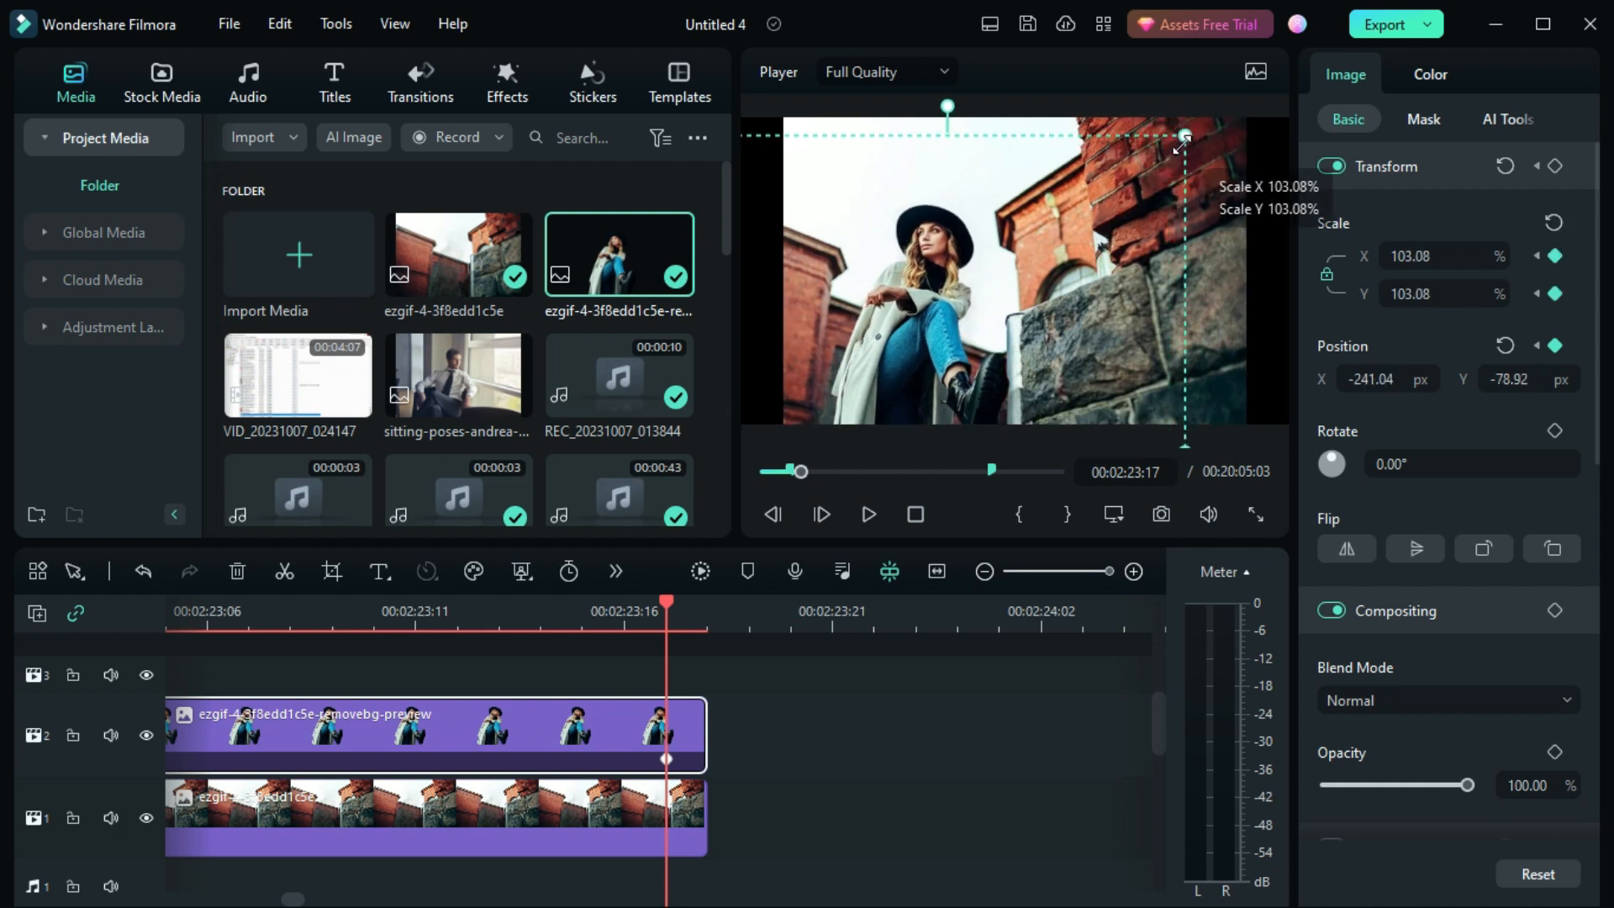
pyautogui.moveTo(1183, 140); pyautogui.dragTo(1184, 140)
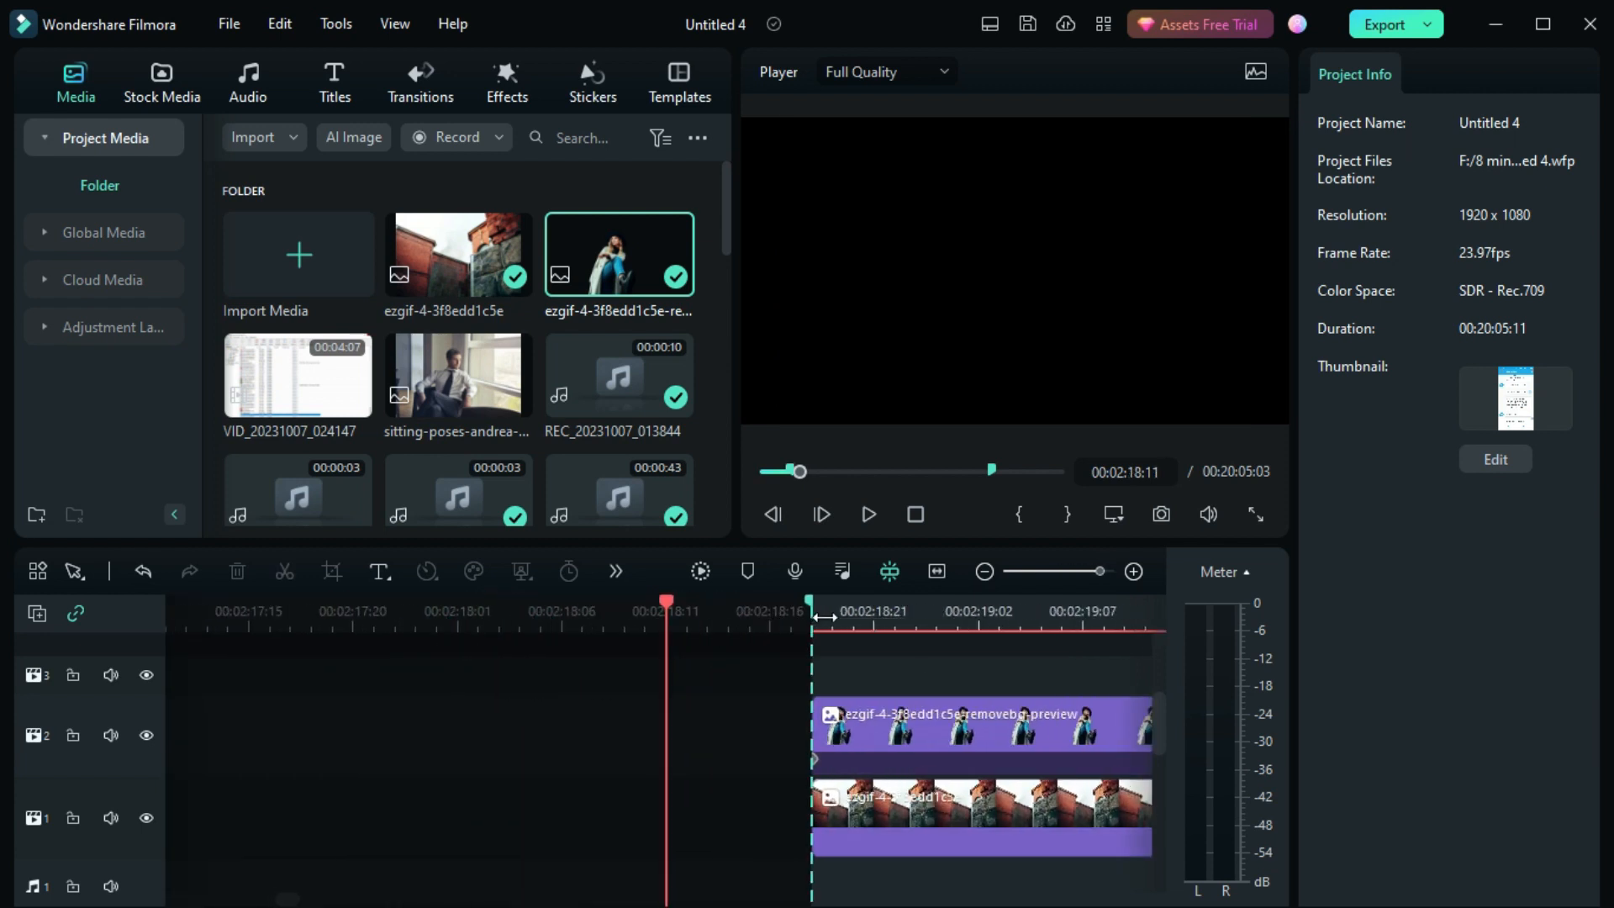
pyautogui.click(869, 514)
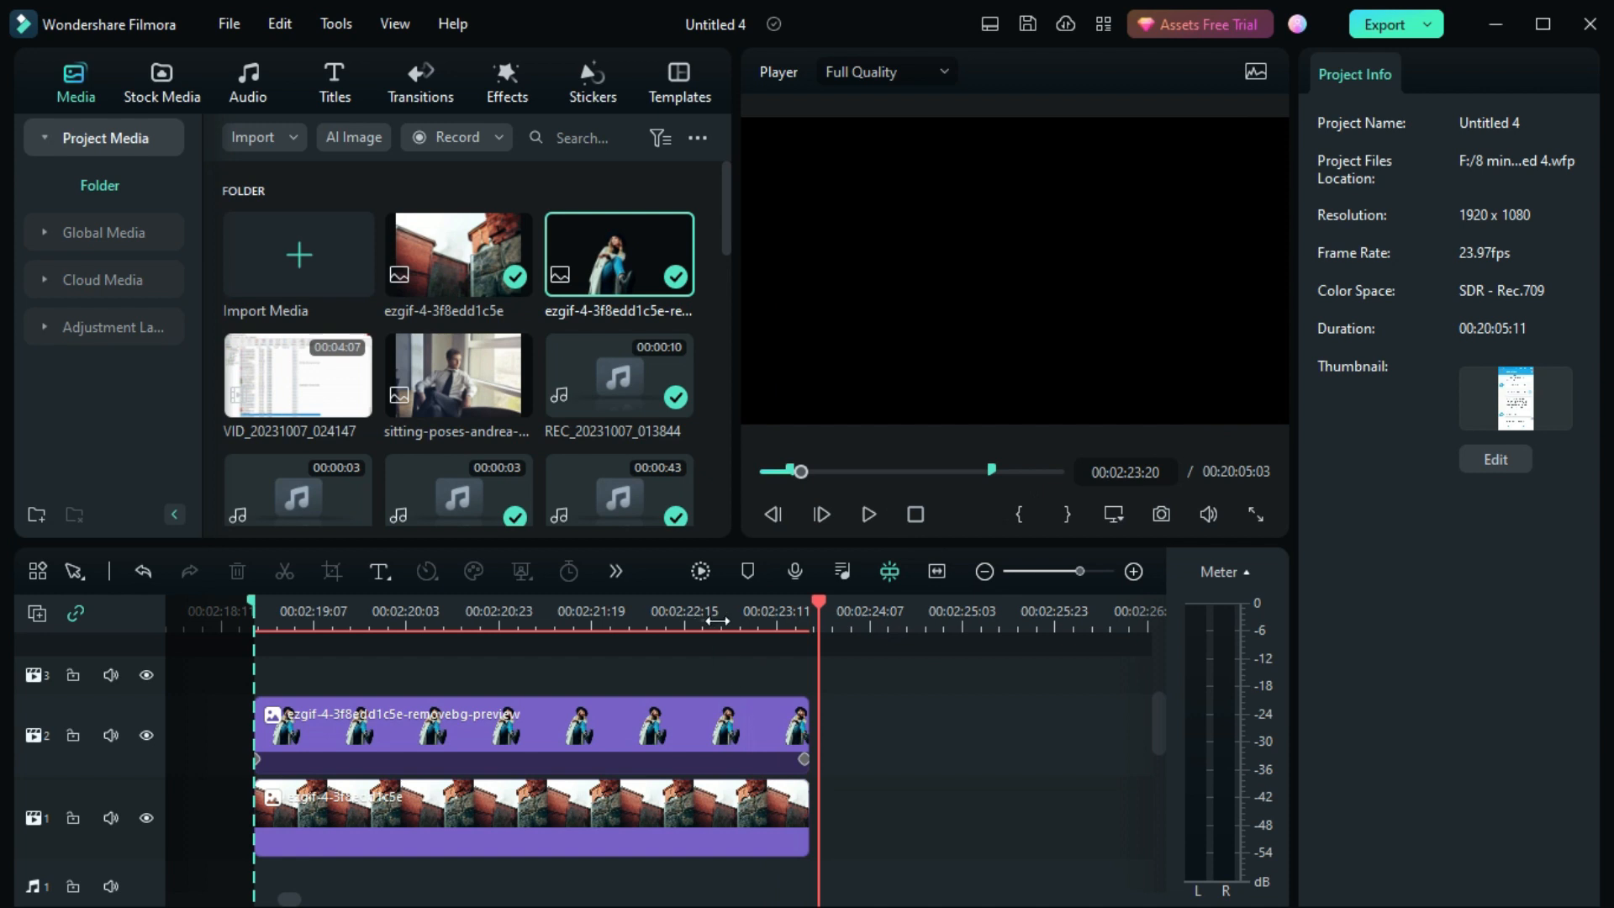
pyautogui.click(867, 516)
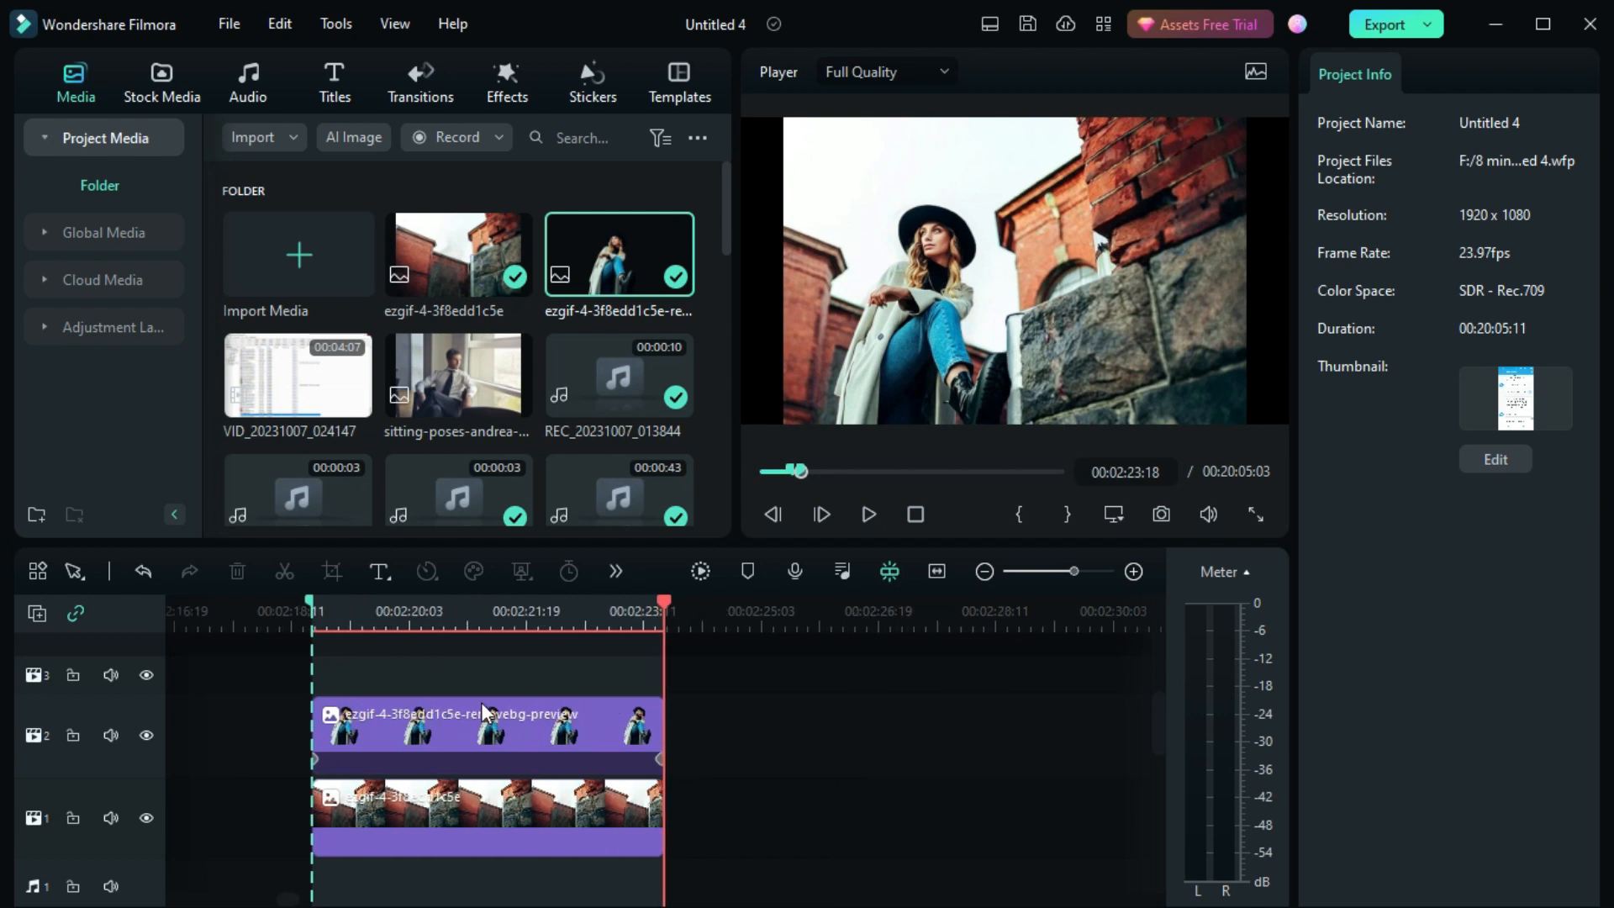
pyautogui.moveTo(326, 131)
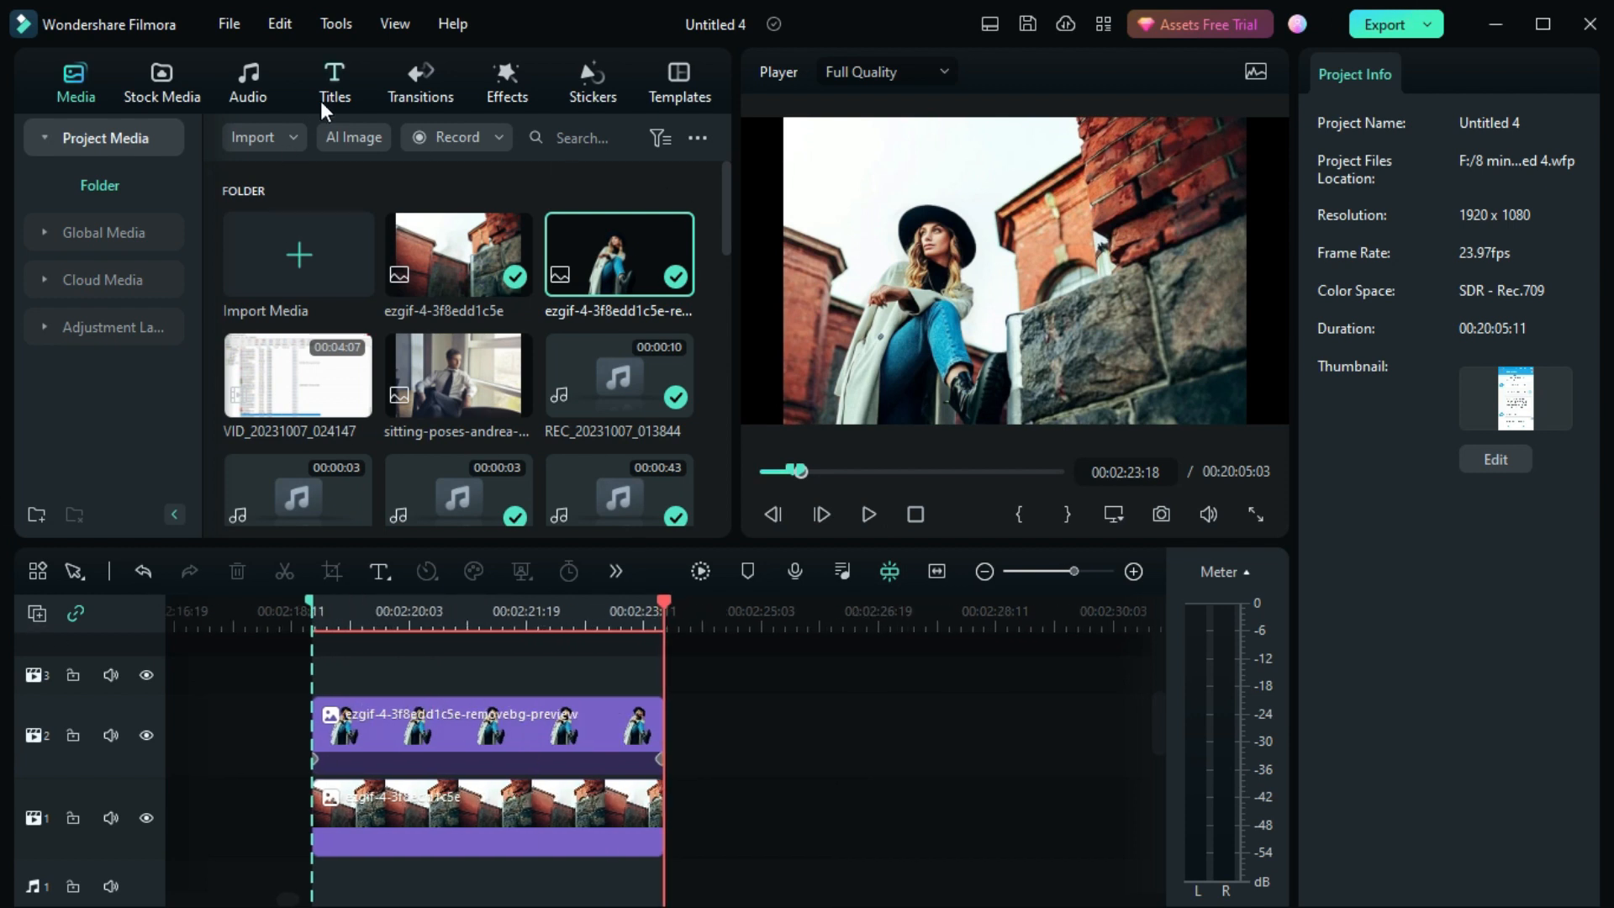
pyautogui.moveTo(444, 97)
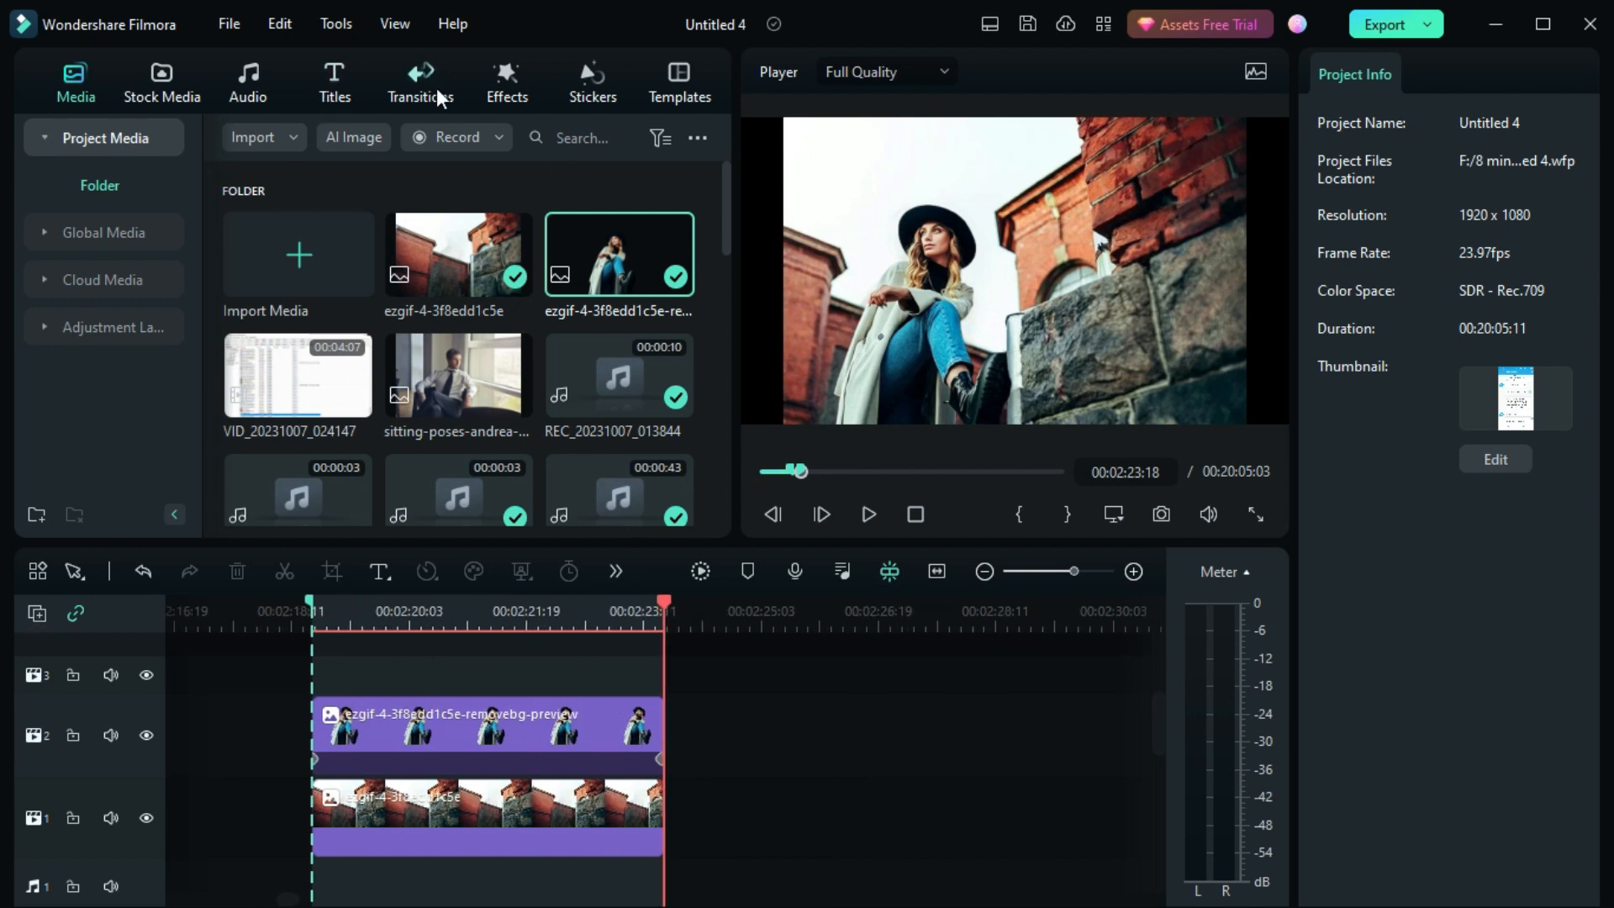